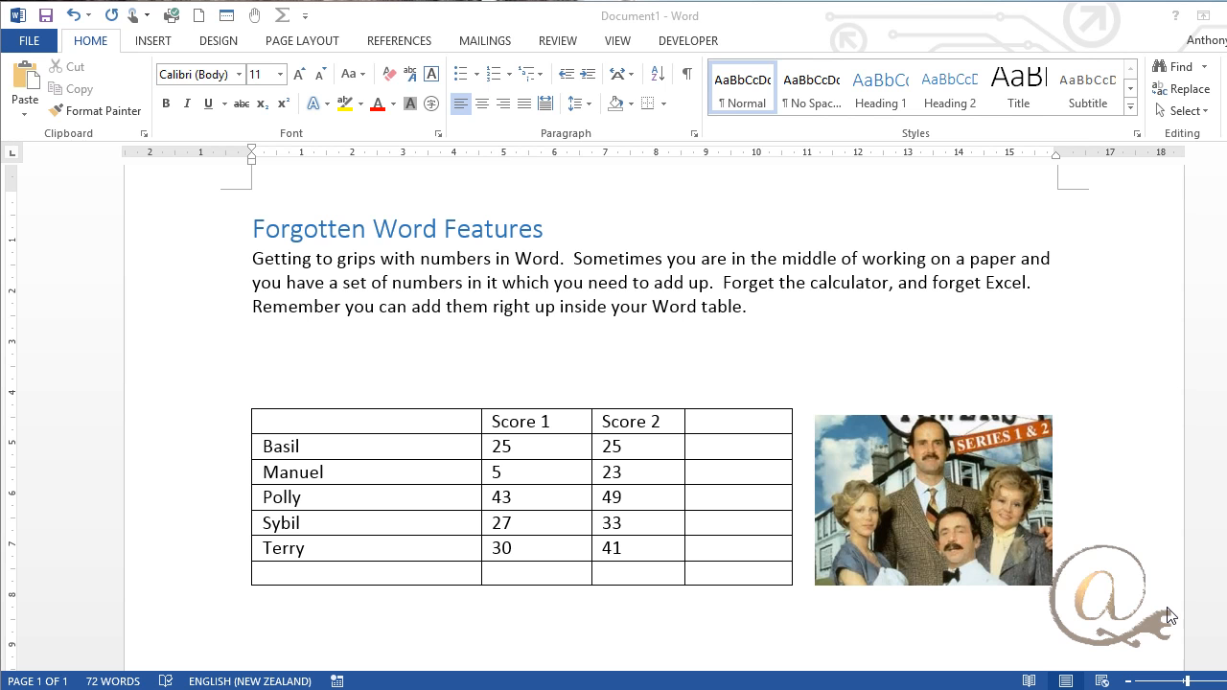
mouse_move(382, 439)
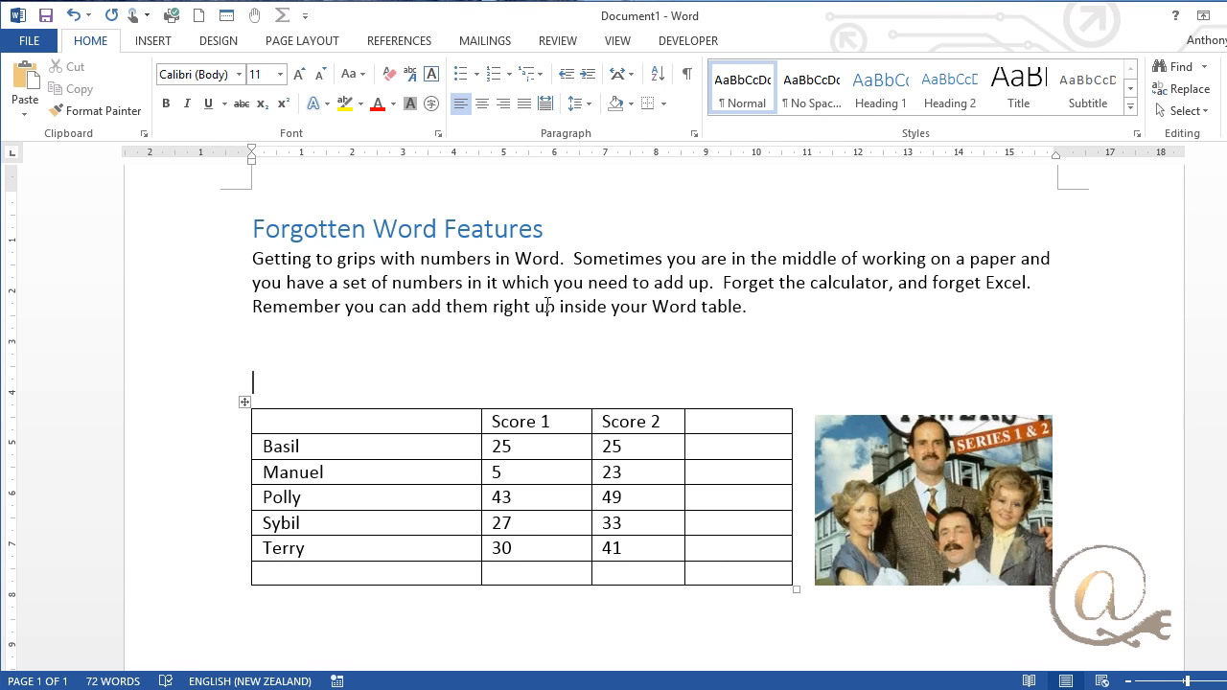
Place the cursor inside the scores table and bring up the Table Tools Layout tab
click(300, 445)
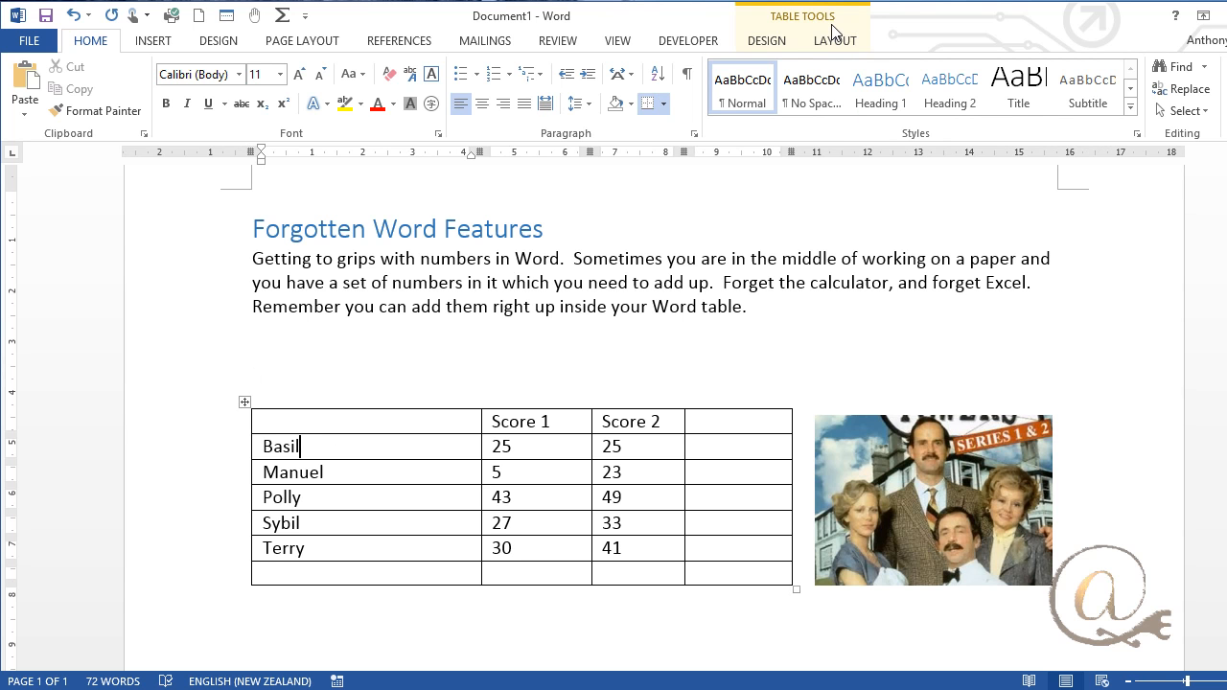
click(835, 40)
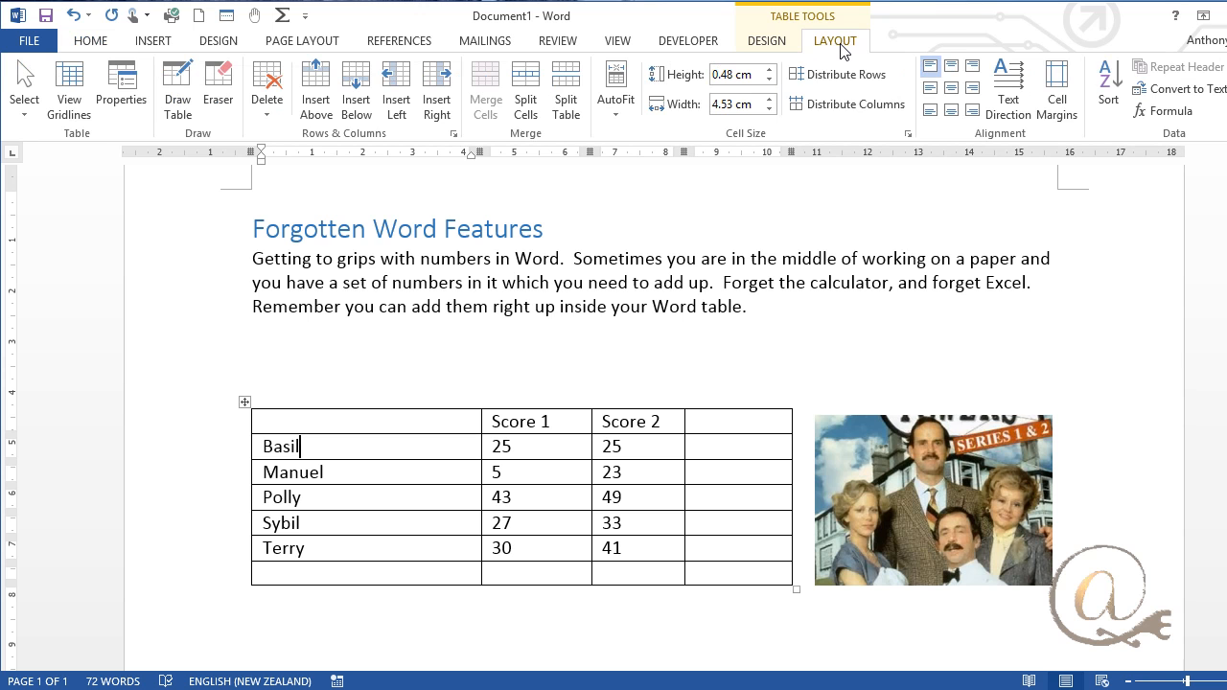
mouse_move(1172, 111)
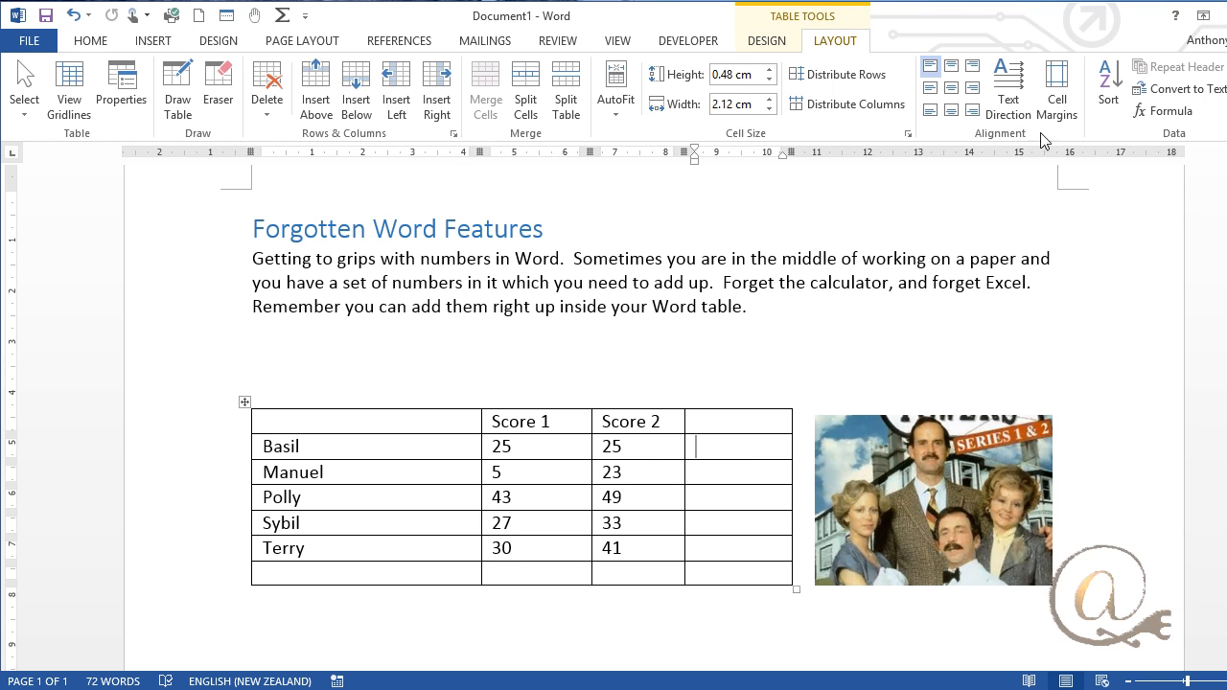
Insert a =SUM(LEFT) formula in Basil's last cell, giving a total of 50
click(1166, 111)
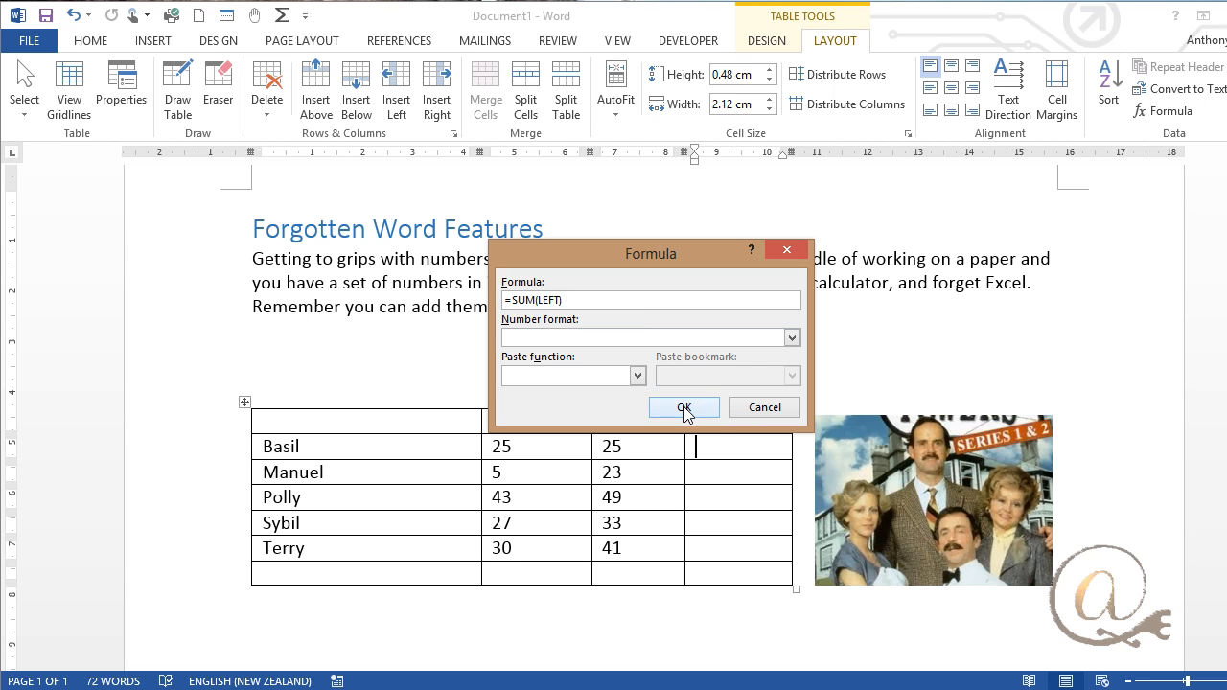
click(683, 407)
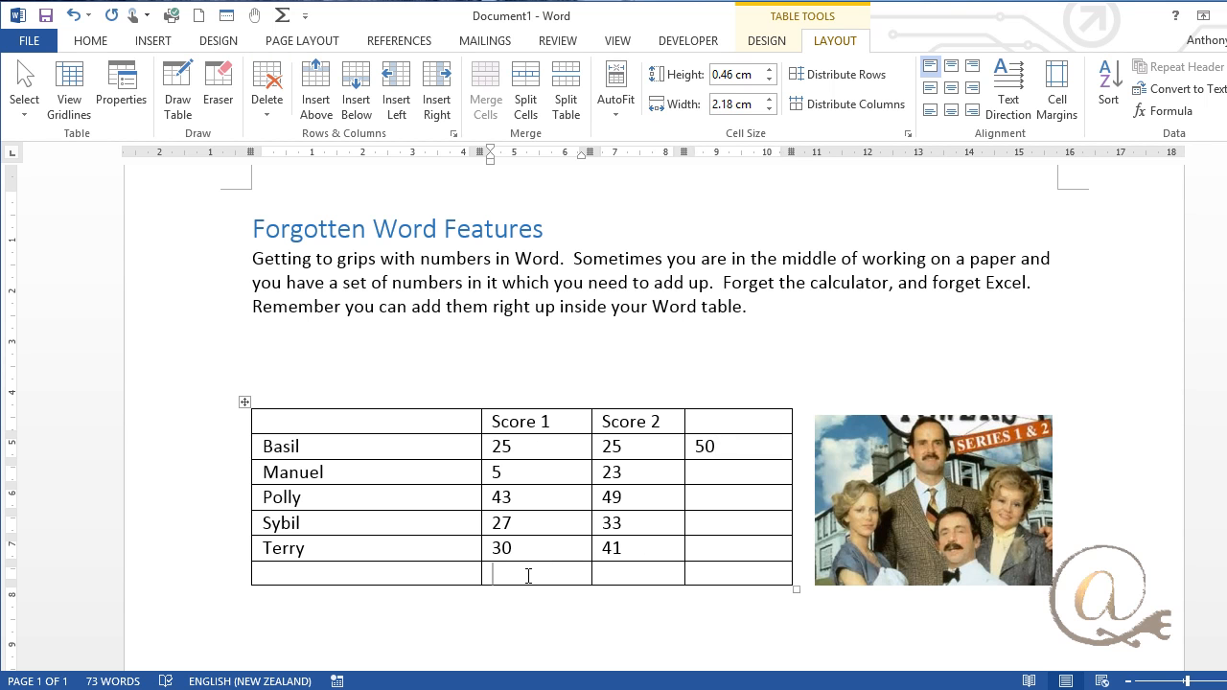
mouse_move(1164, 112)
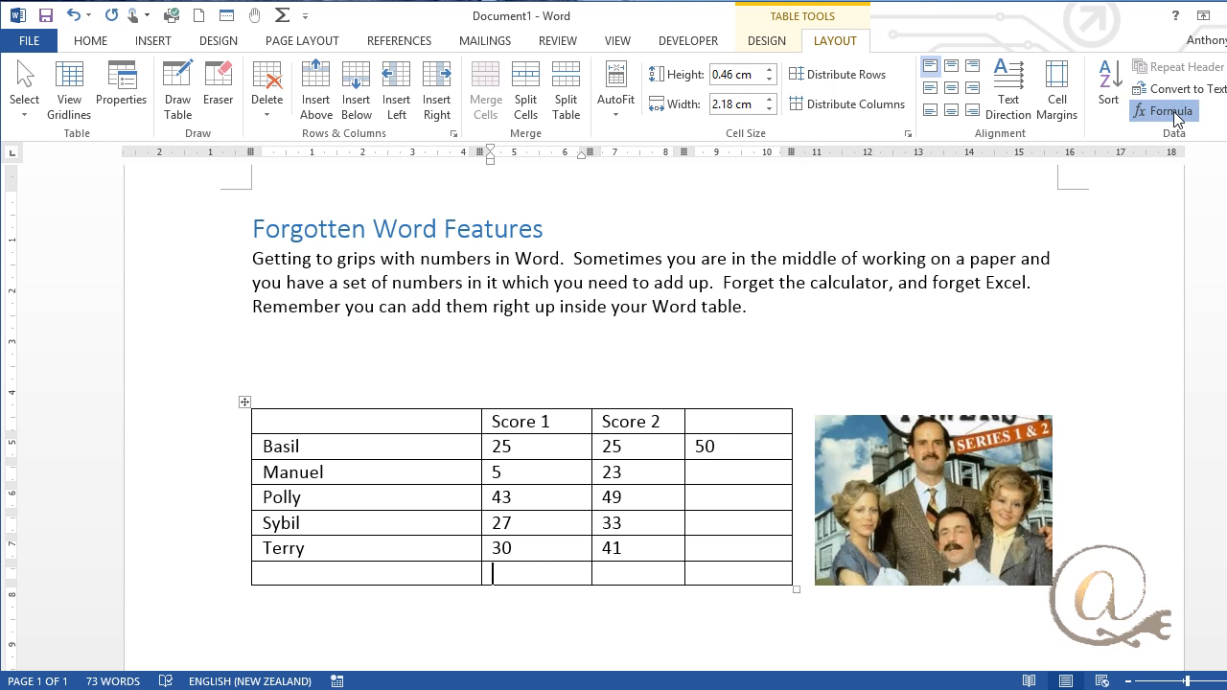
Insert =SUM(ABOVE) under Score 1, then change it to =average(ABOVE) showing 26
click(1163, 111)
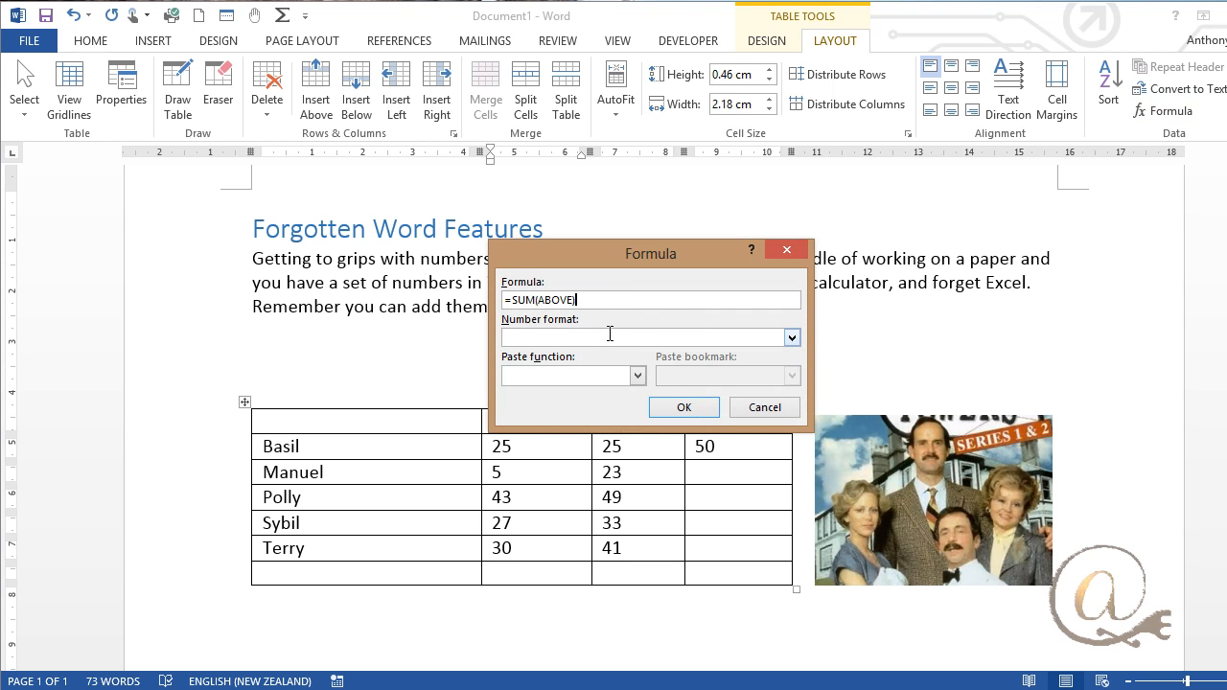
click(683, 407)
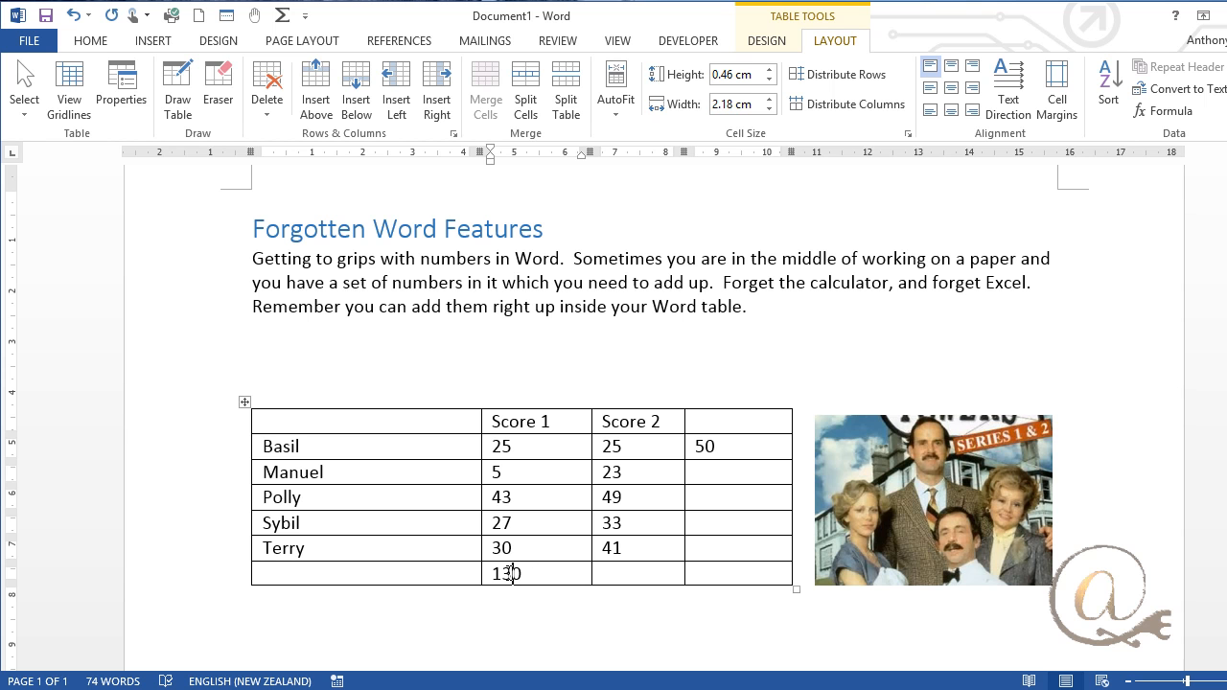
click(1170, 111)
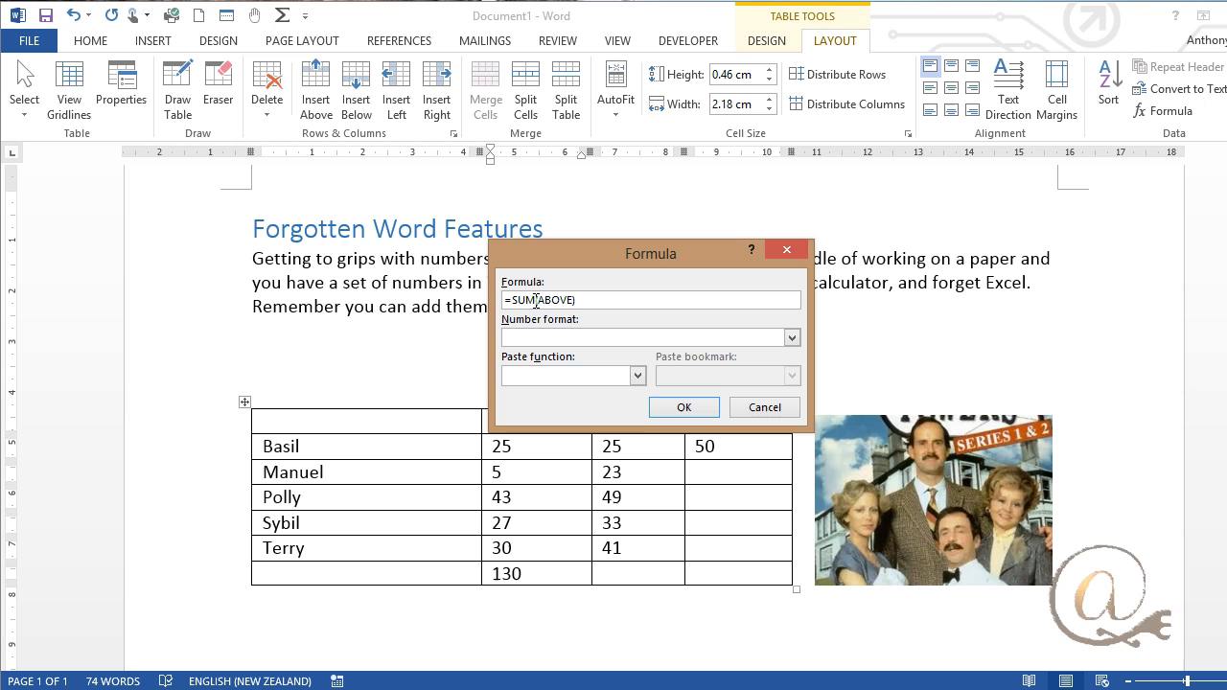
double_click(523, 300)
text(average)
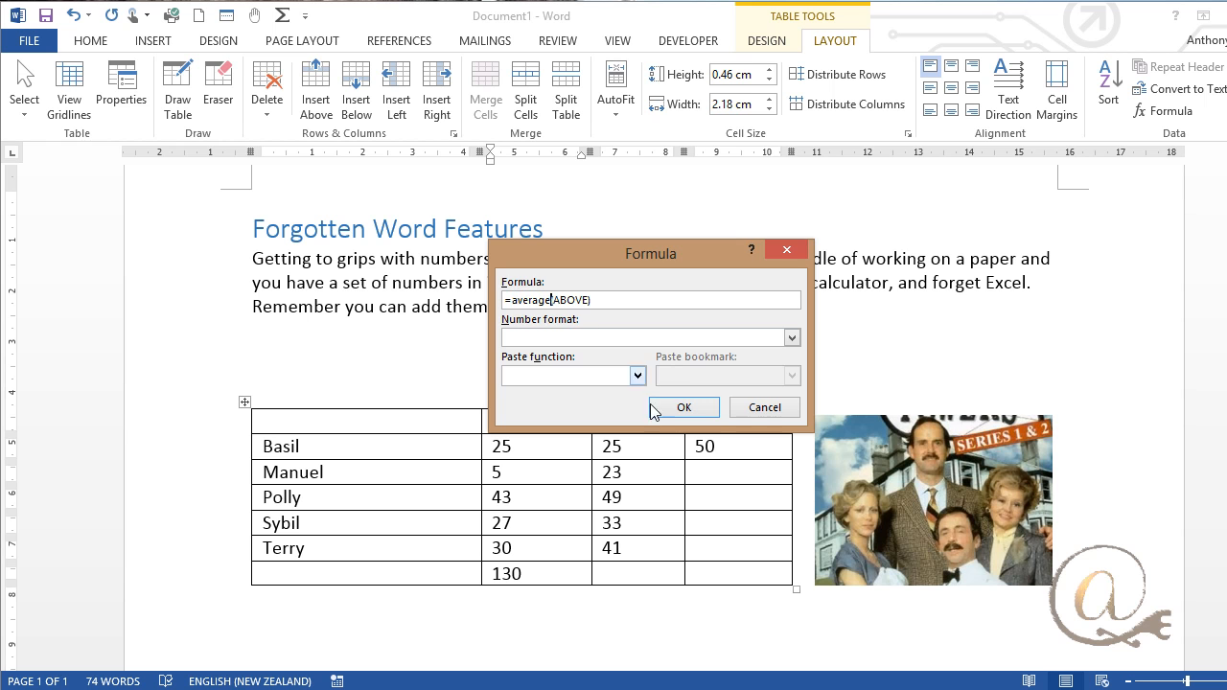
click(682, 407)
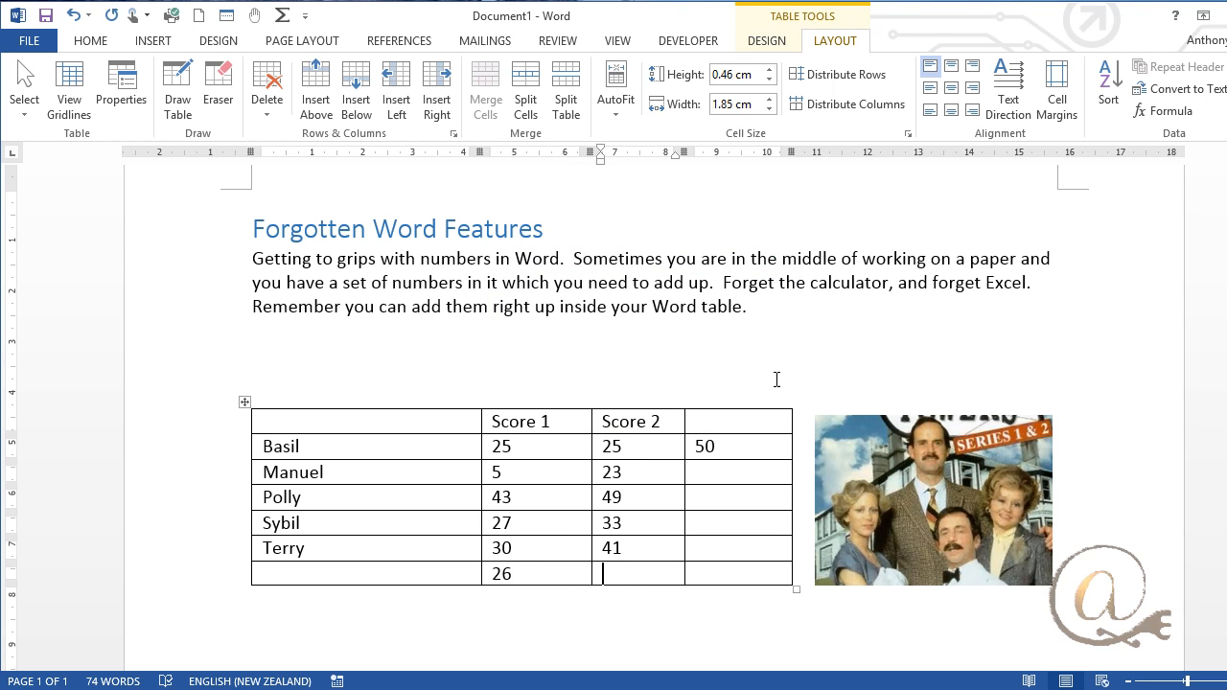
Enter =average(ABOVE) in the bottom Score 2 cell, showing 34.2
click(1163, 111)
text(=average(ABOVE))
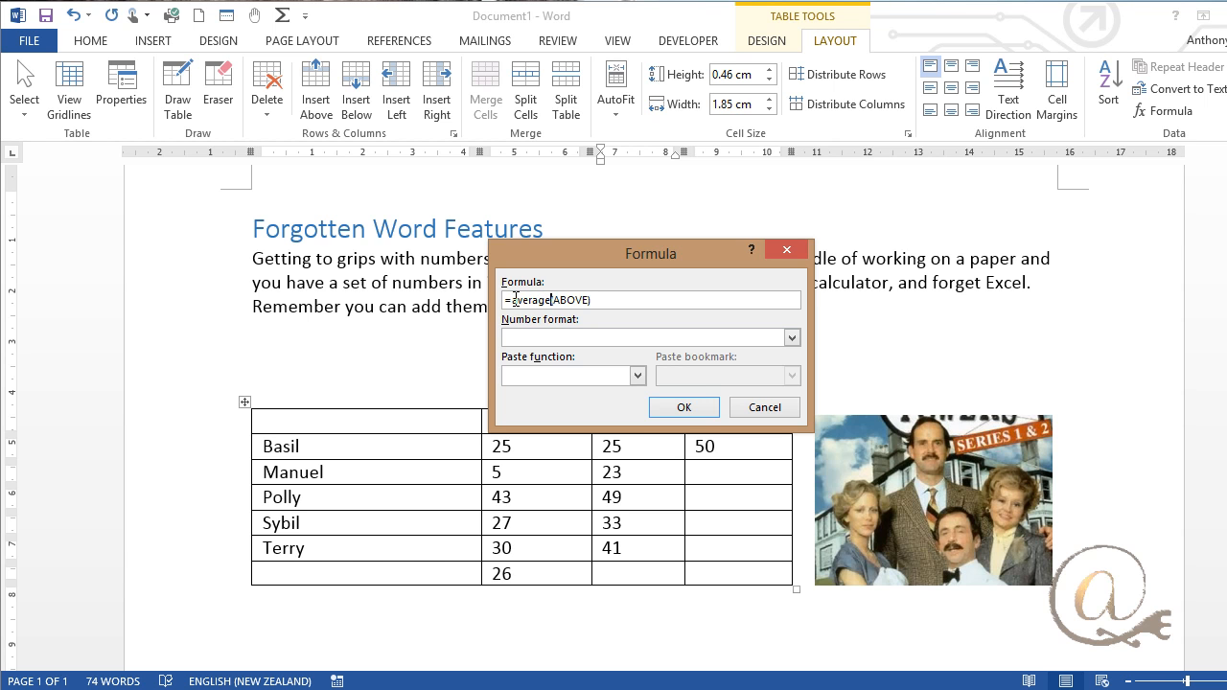
click(683, 407)
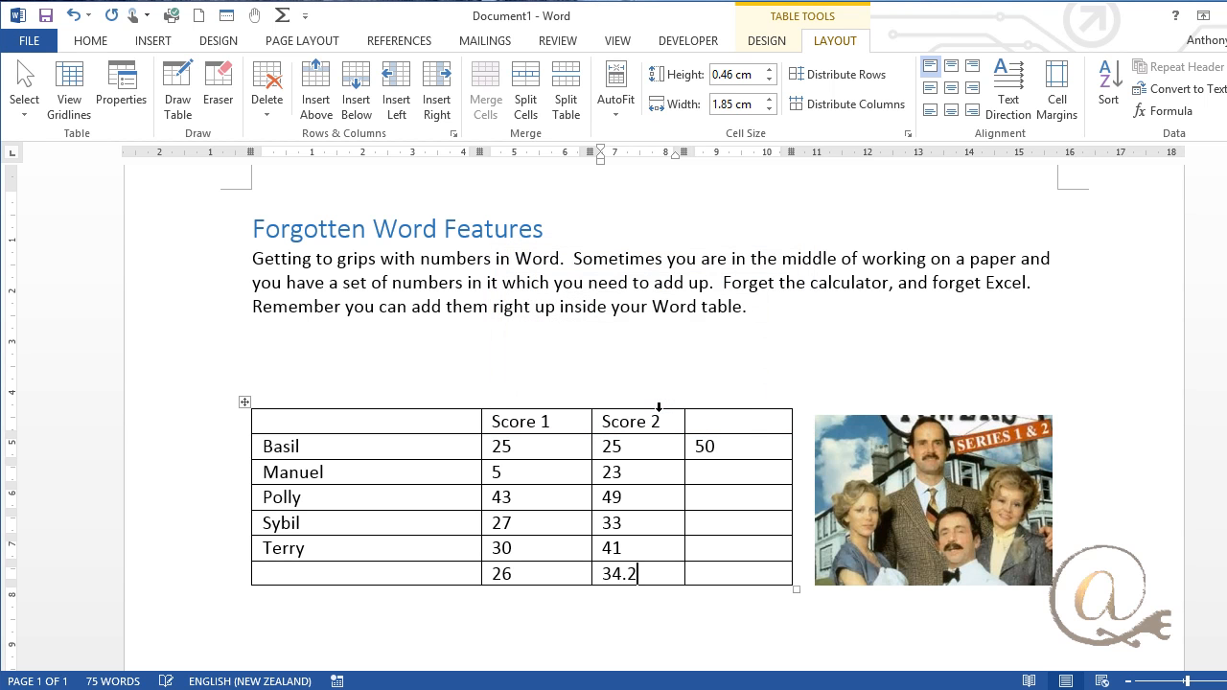
mouse_move(726, 479)
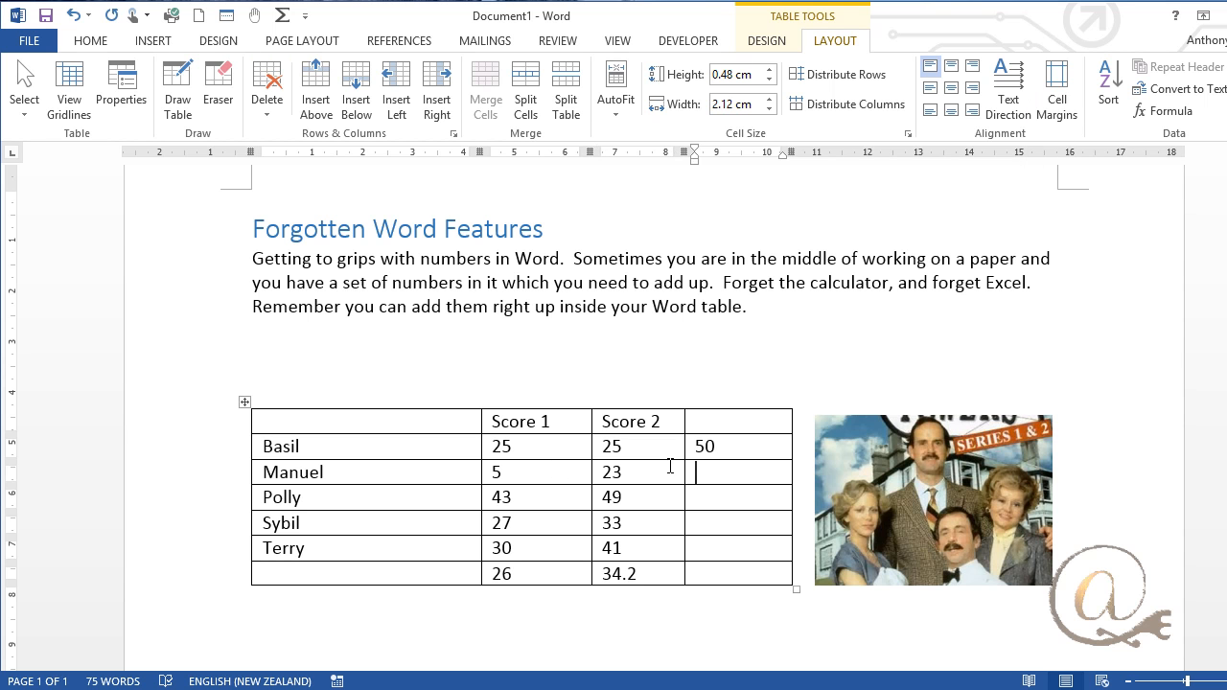
click(1163, 112)
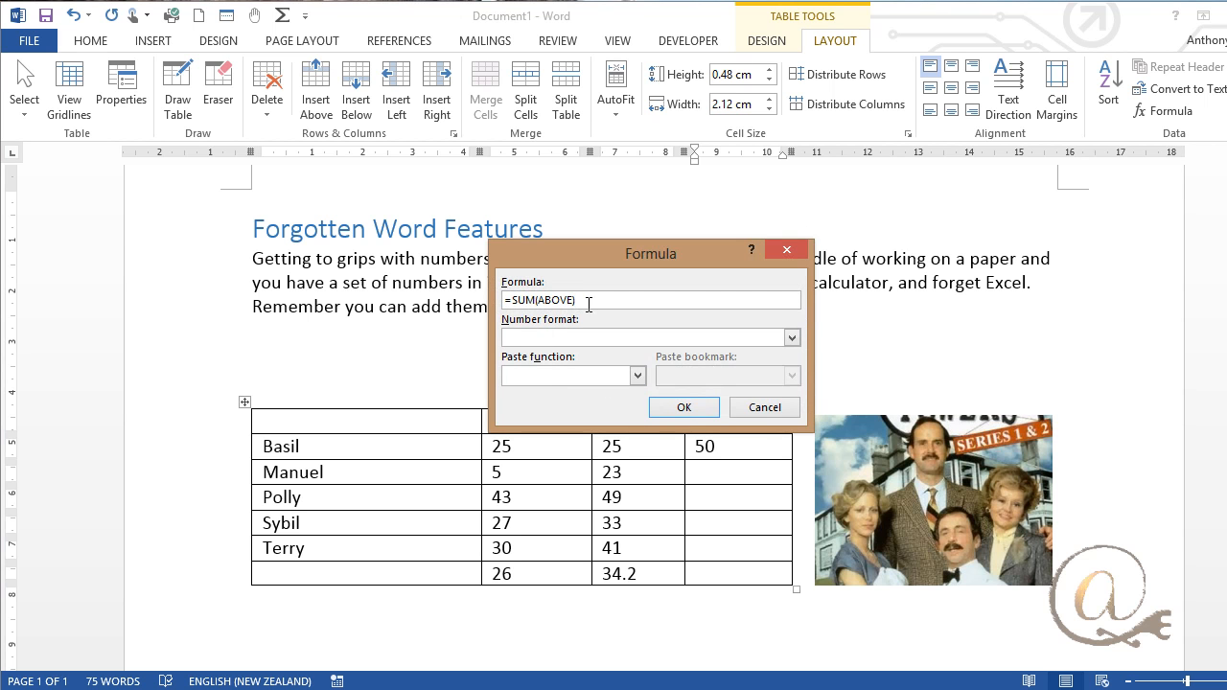
click(684, 406)
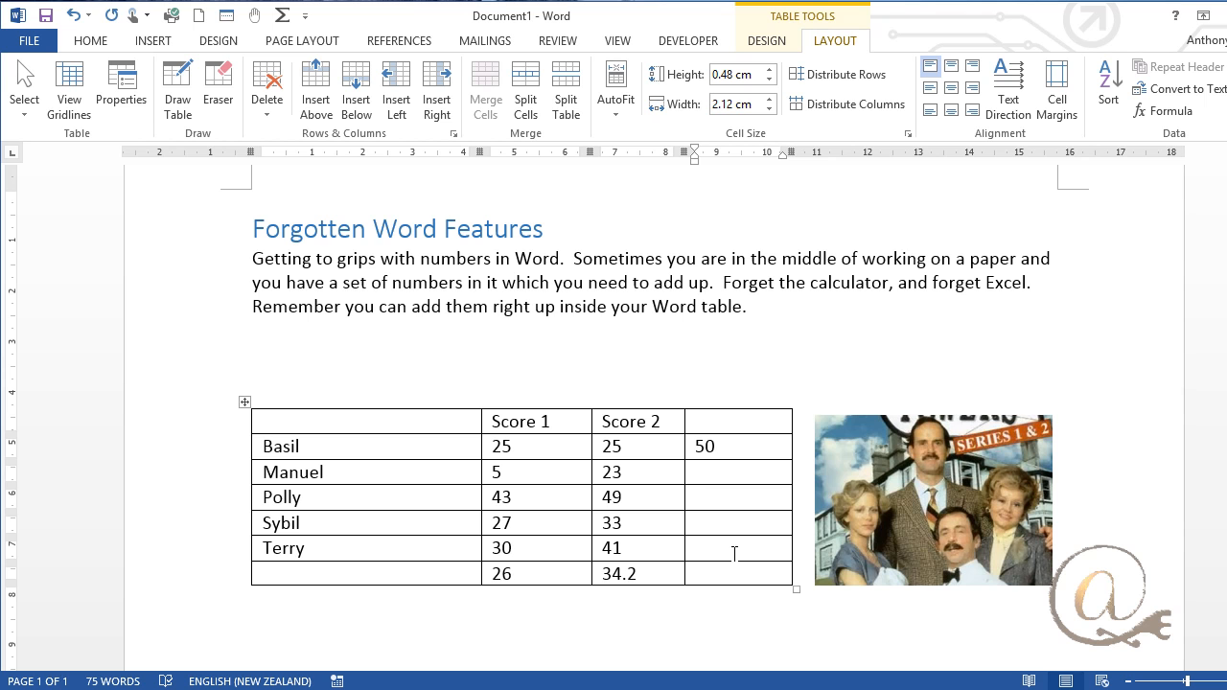
click(695, 548)
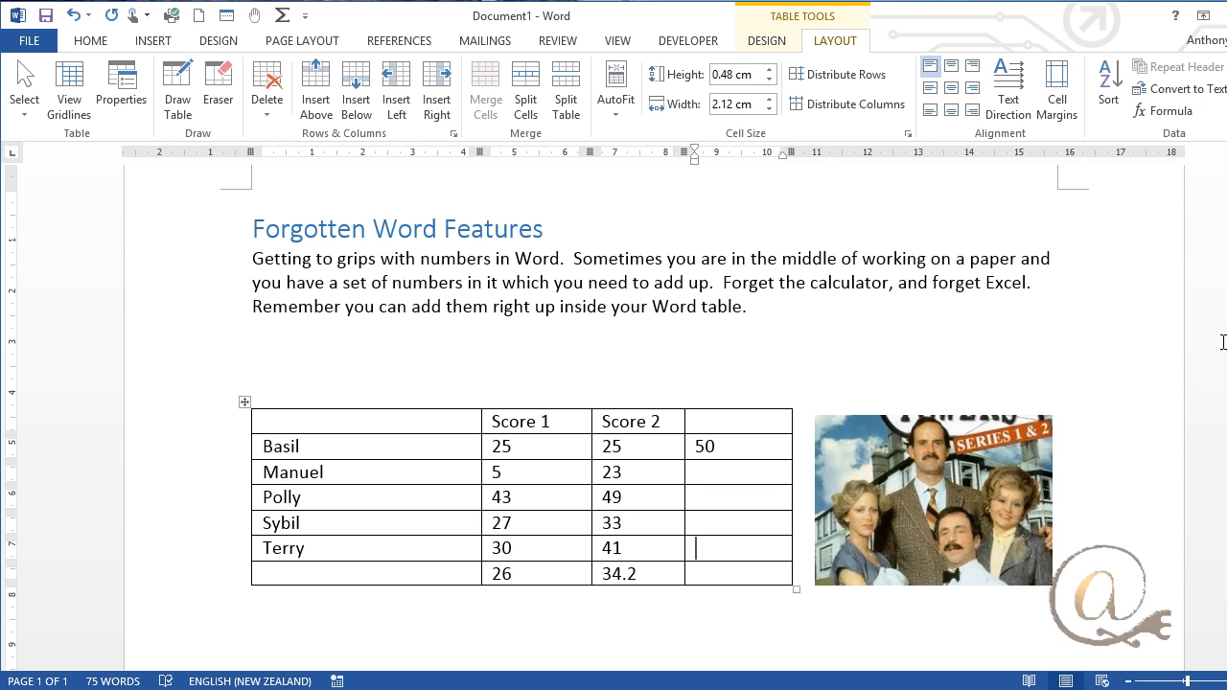
mouse_move(1165, 111)
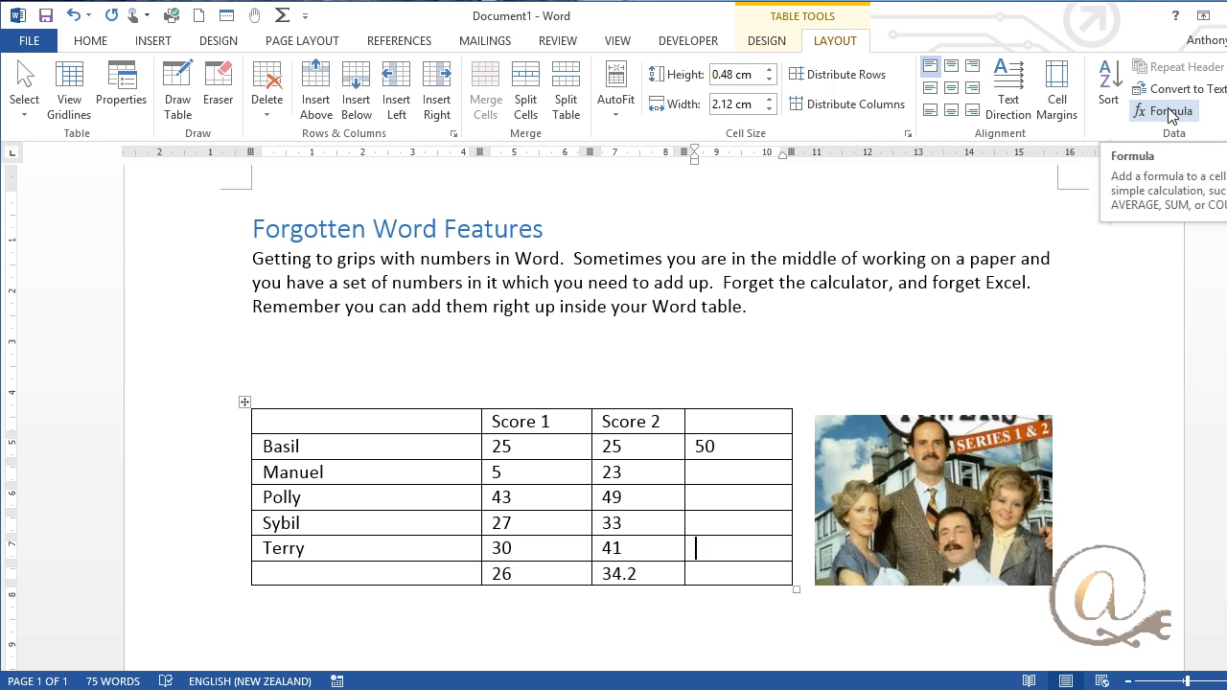
Insert =SUM(LEFT) row totals for Sybil (60), Polly (92) and Manuel (28)
click(1164, 110)
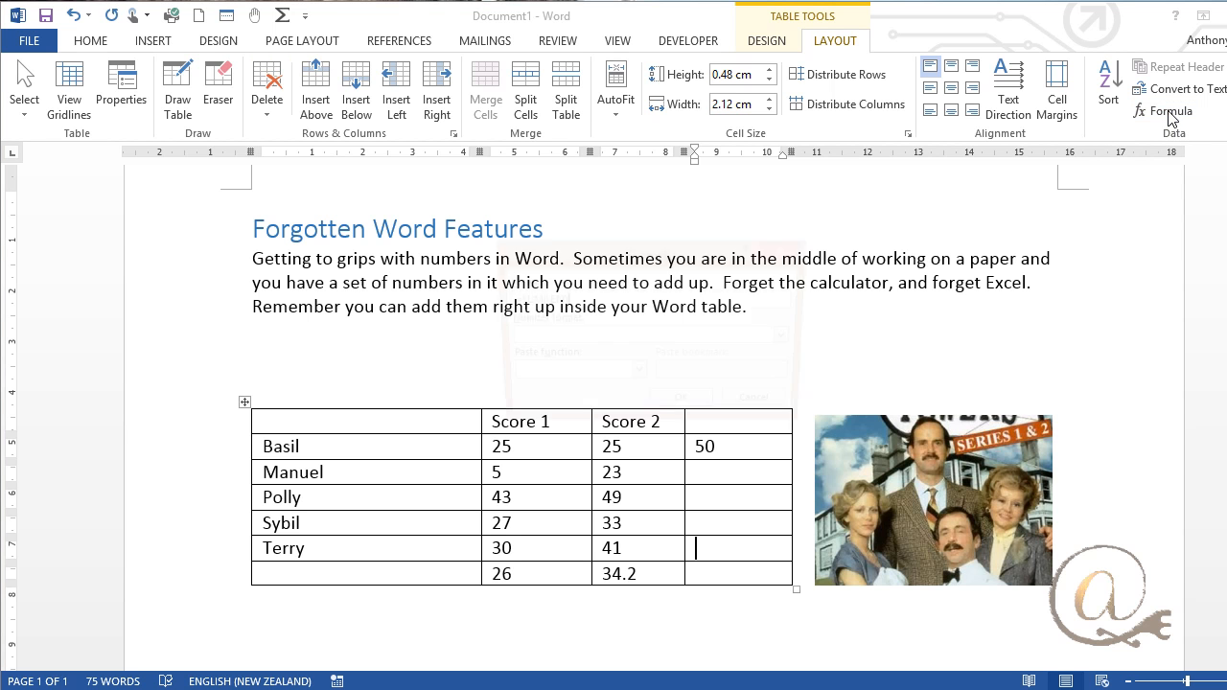
click(1171, 111)
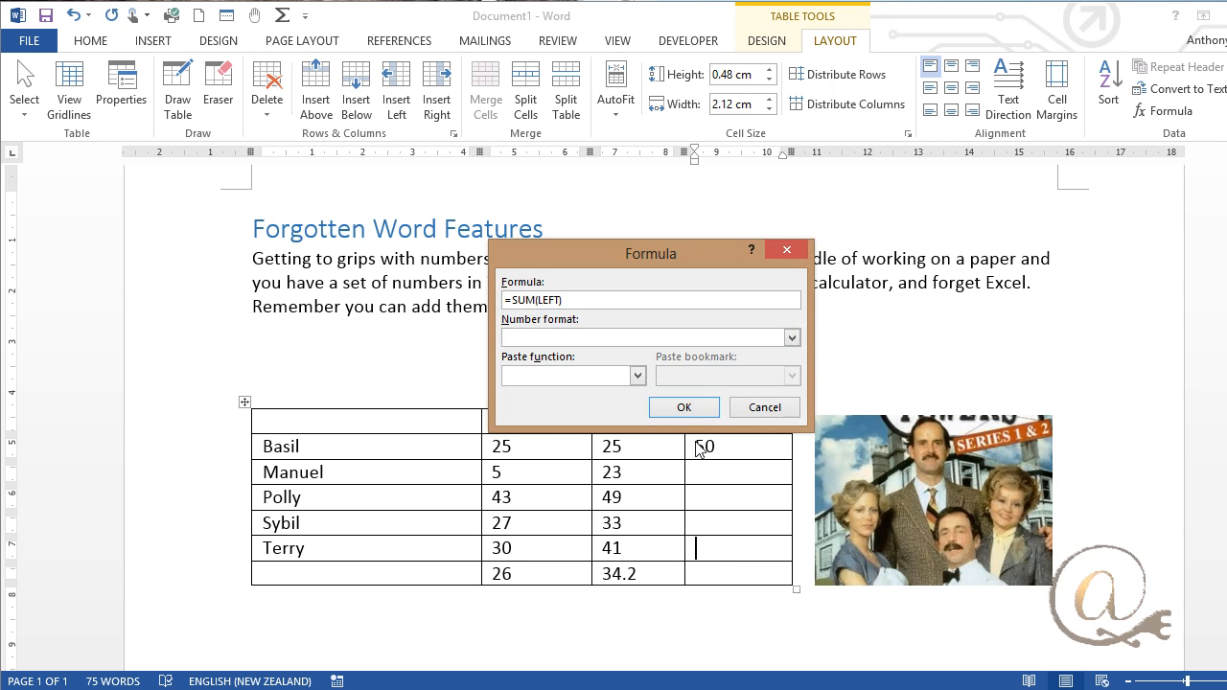
click(684, 406)
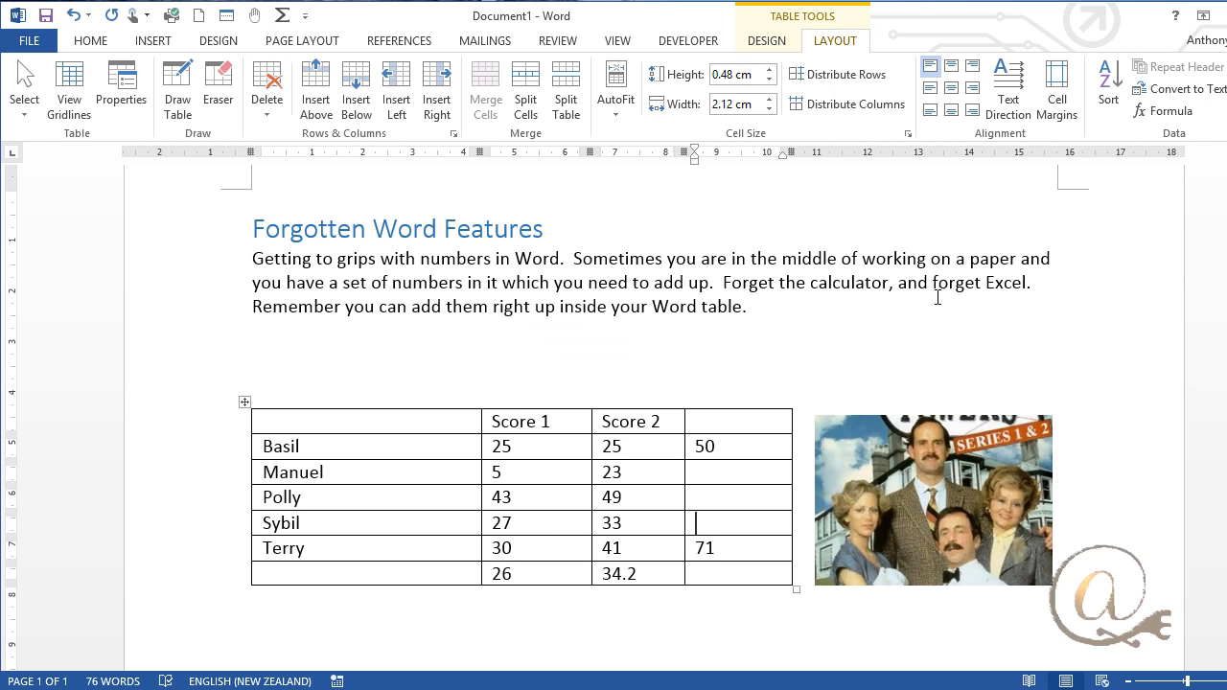
click(1164, 111)
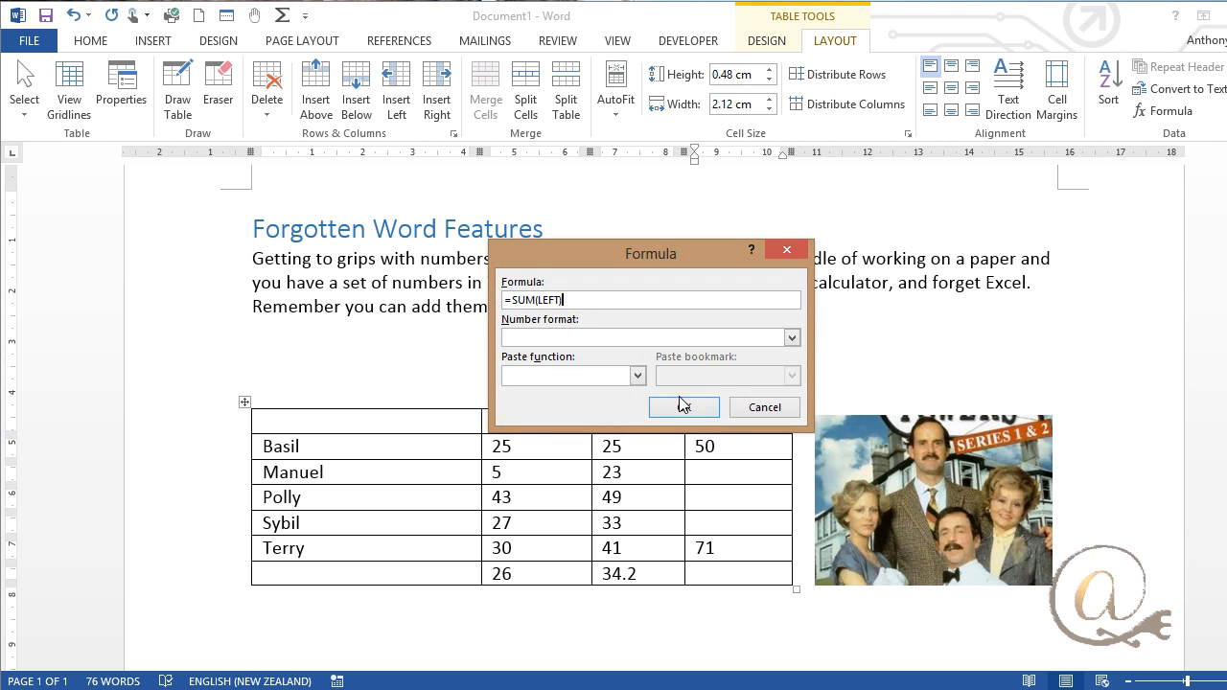
click(682, 407)
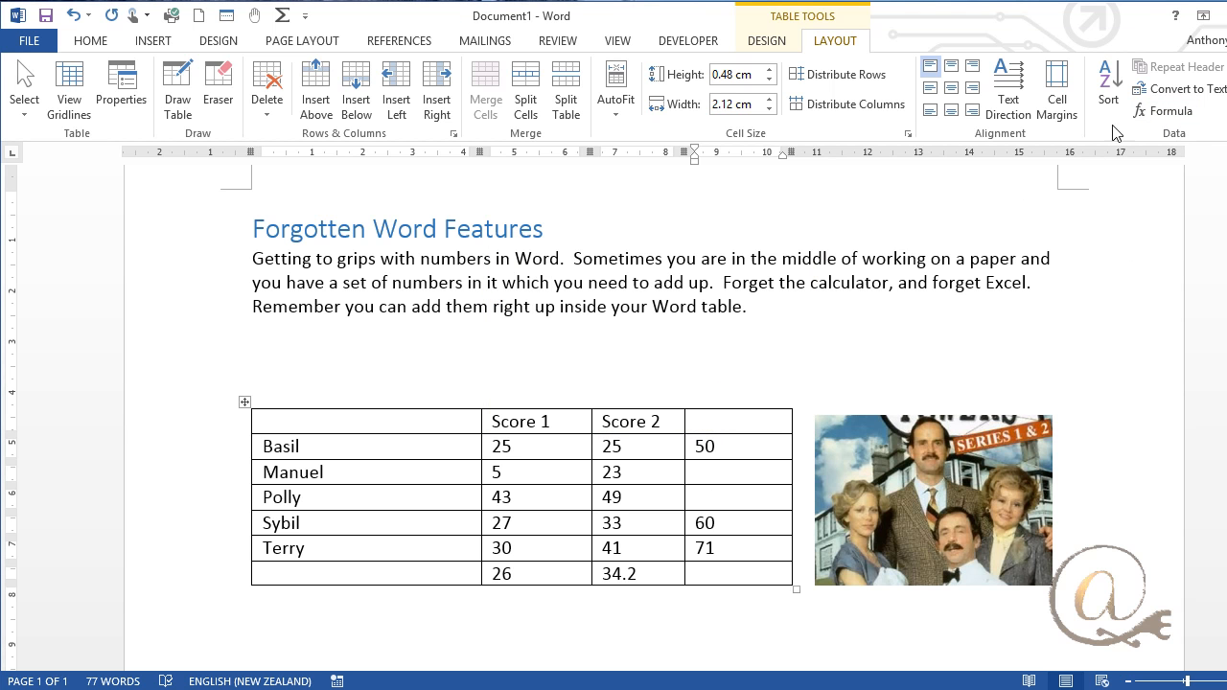
click(1163, 111)
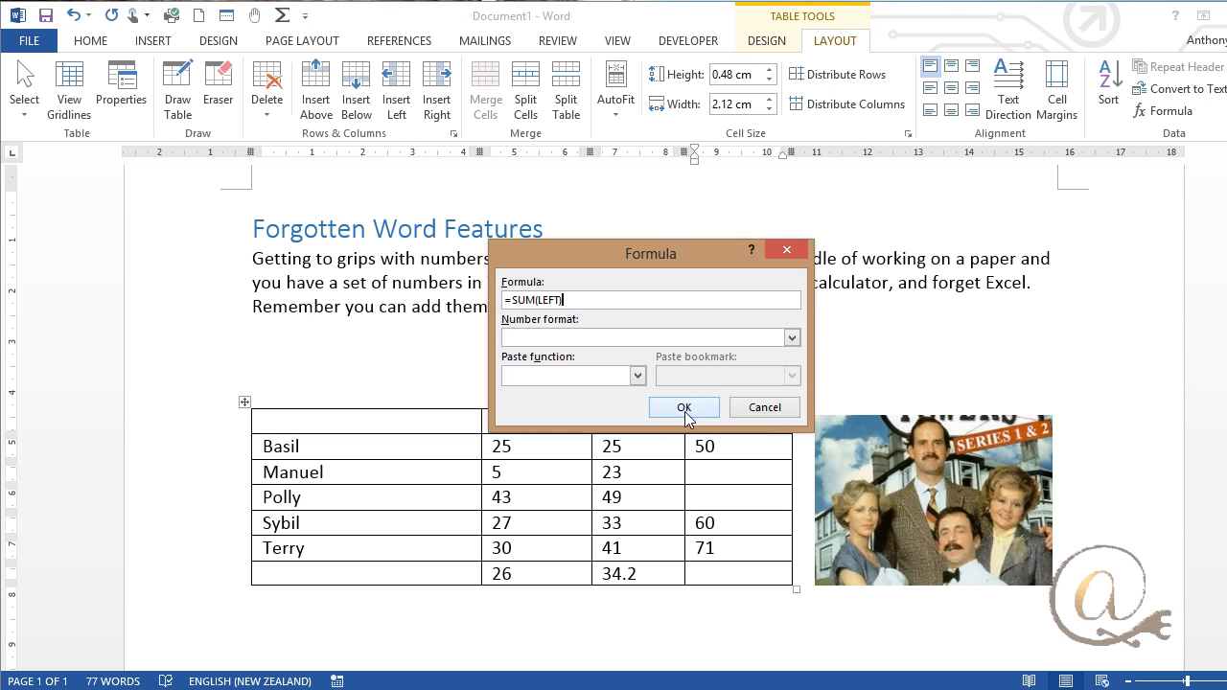
click(683, 407)
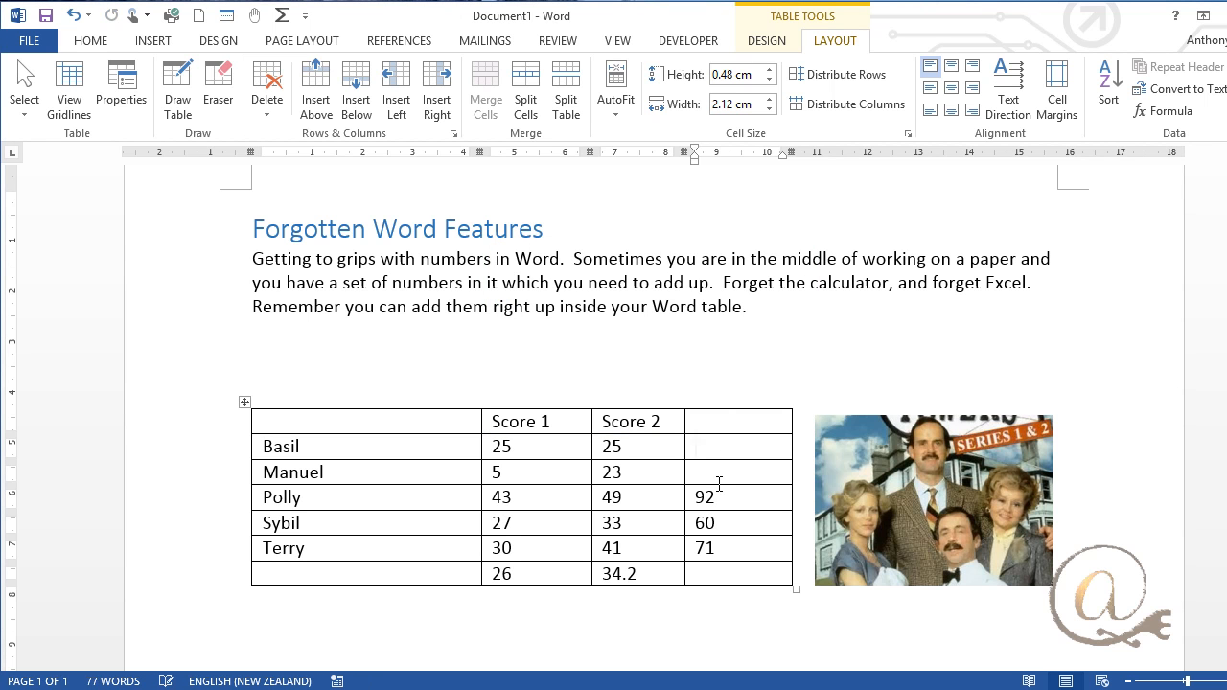
click(1162, 111)
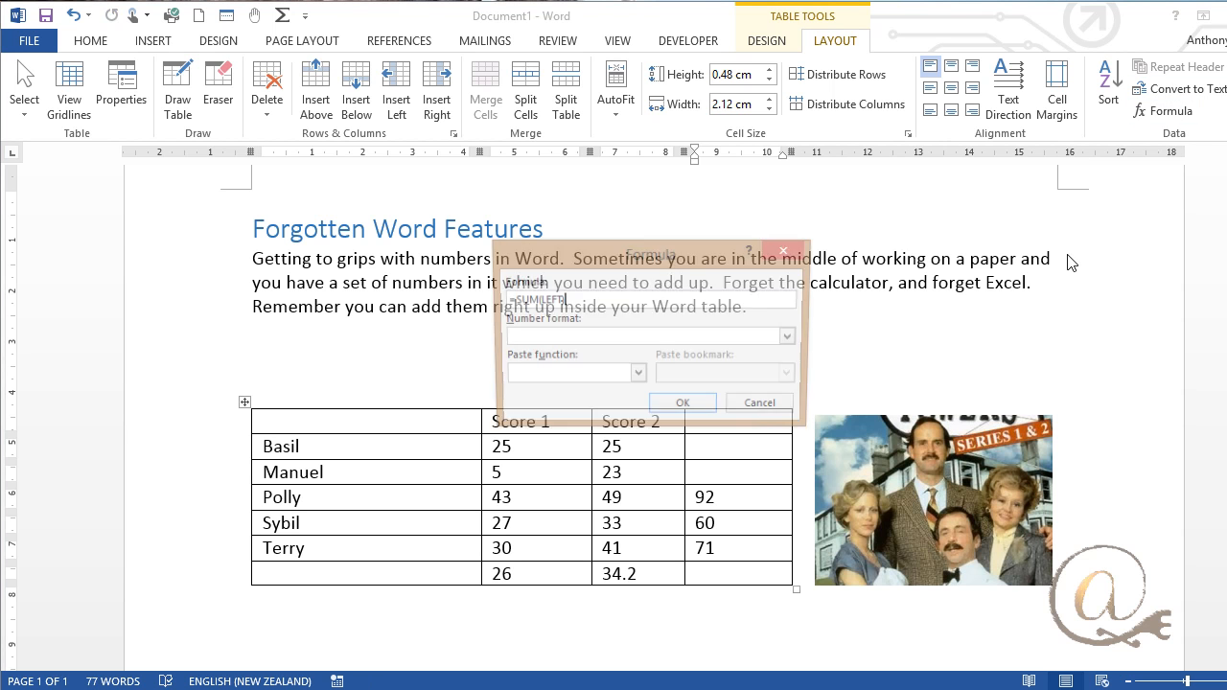
click(683, 401)
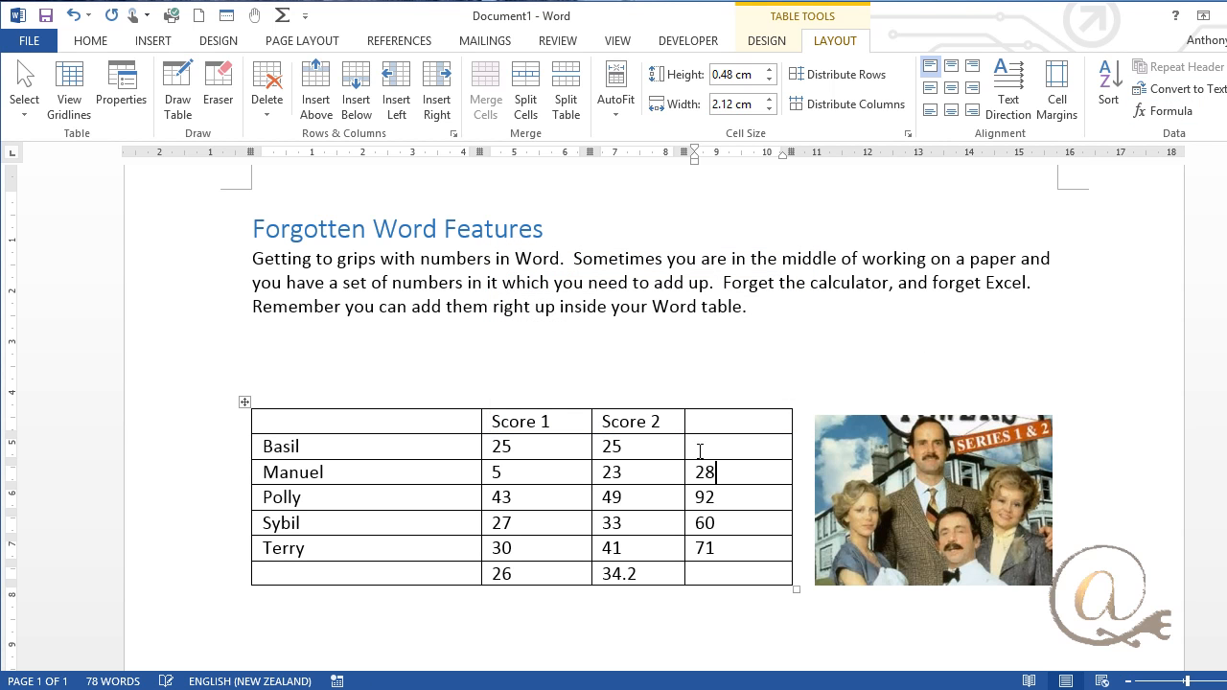
click(738, 447)
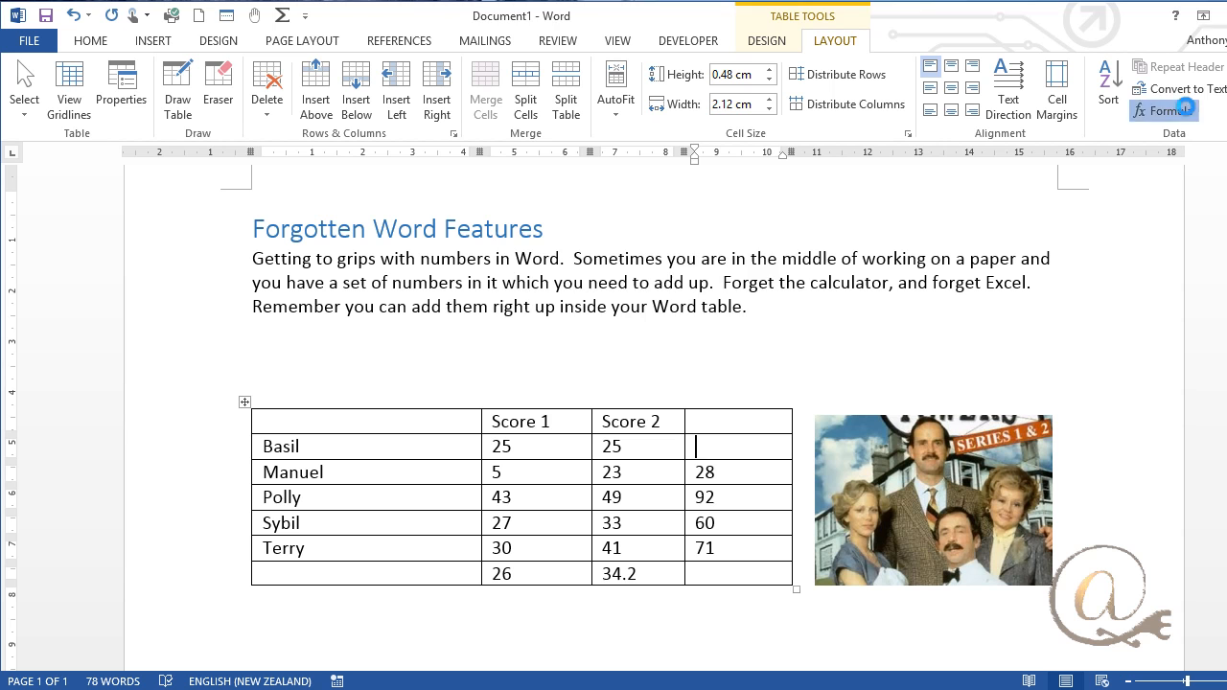
click(1164, 110)
text(3)
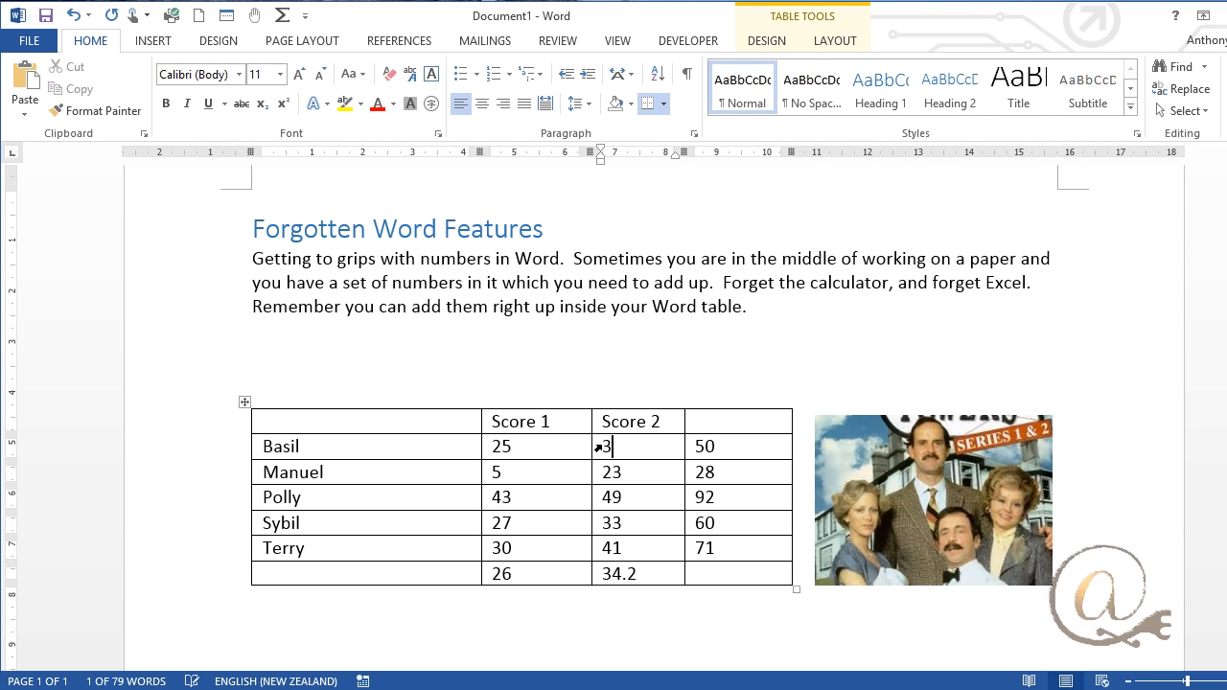
Change Basil's Score 2 entry from 25 to 30
text(0)
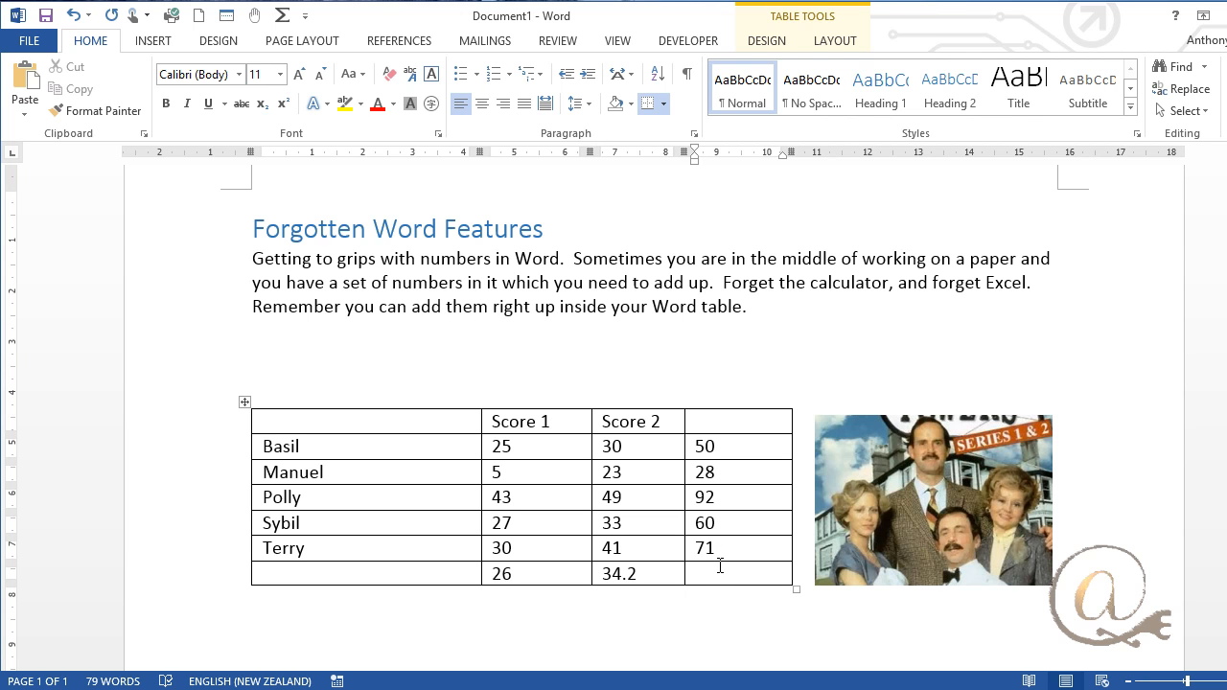
mouse_move(684, 600)
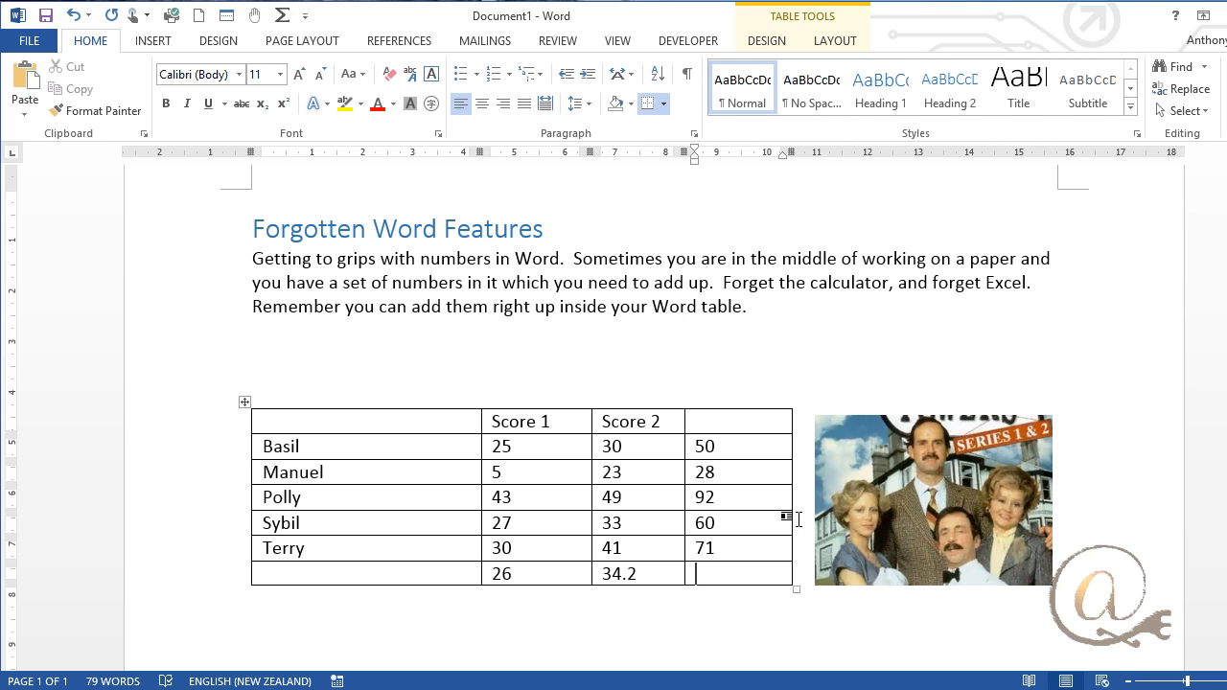
Update the fields so Basil's total reads 55 and the Score 2 average becomes 35.2
right_click(739, 446)
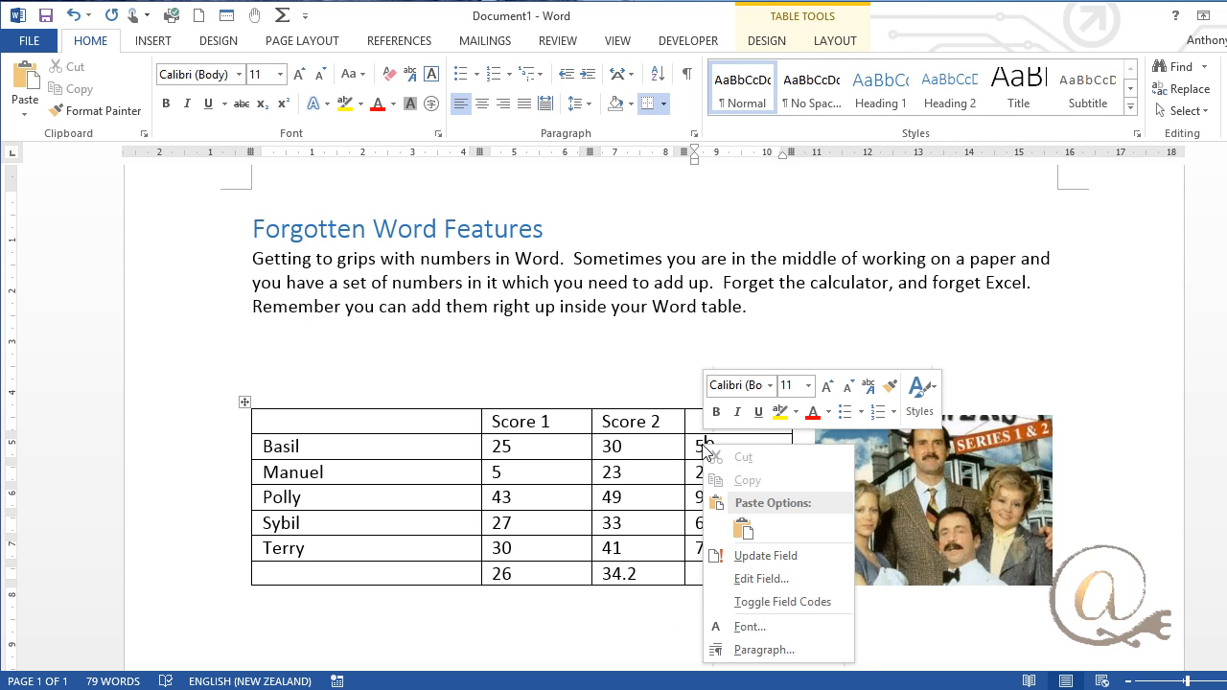
click(766, 556)
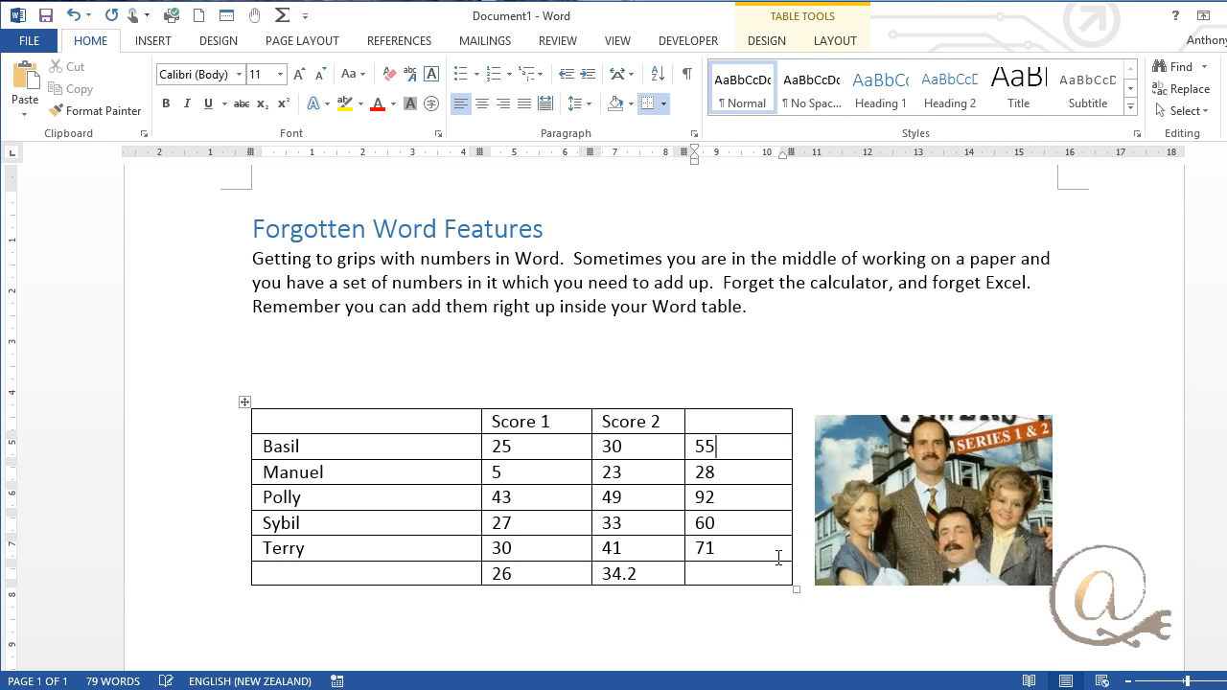
right_click(716, 446)
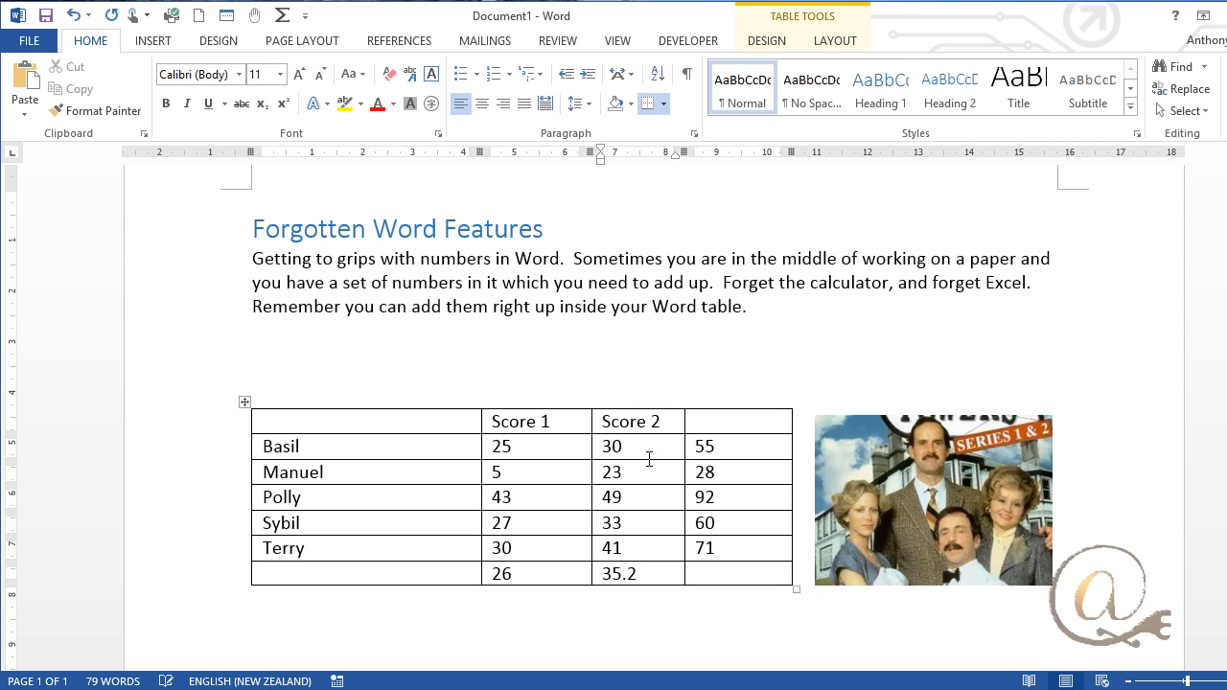
mouse_move(677, 474)
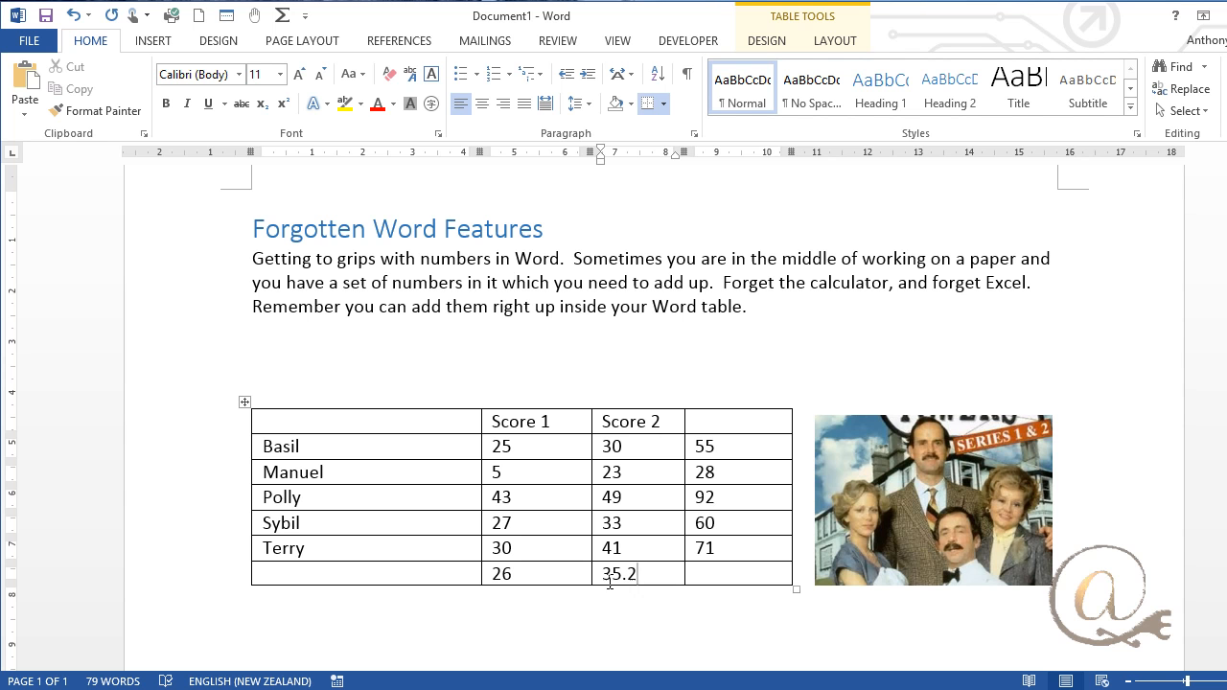
Open Edit Field for the Score 1 average field showing 26
right_click(618, 574)
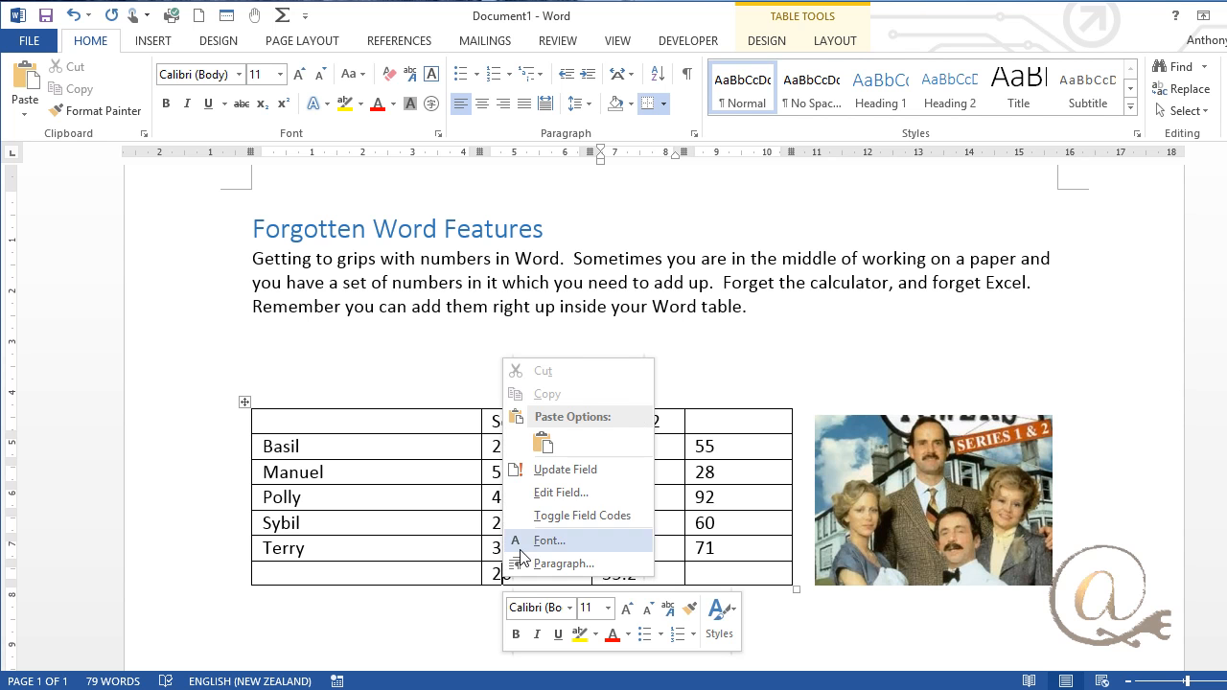
mouse_move(576, 470)
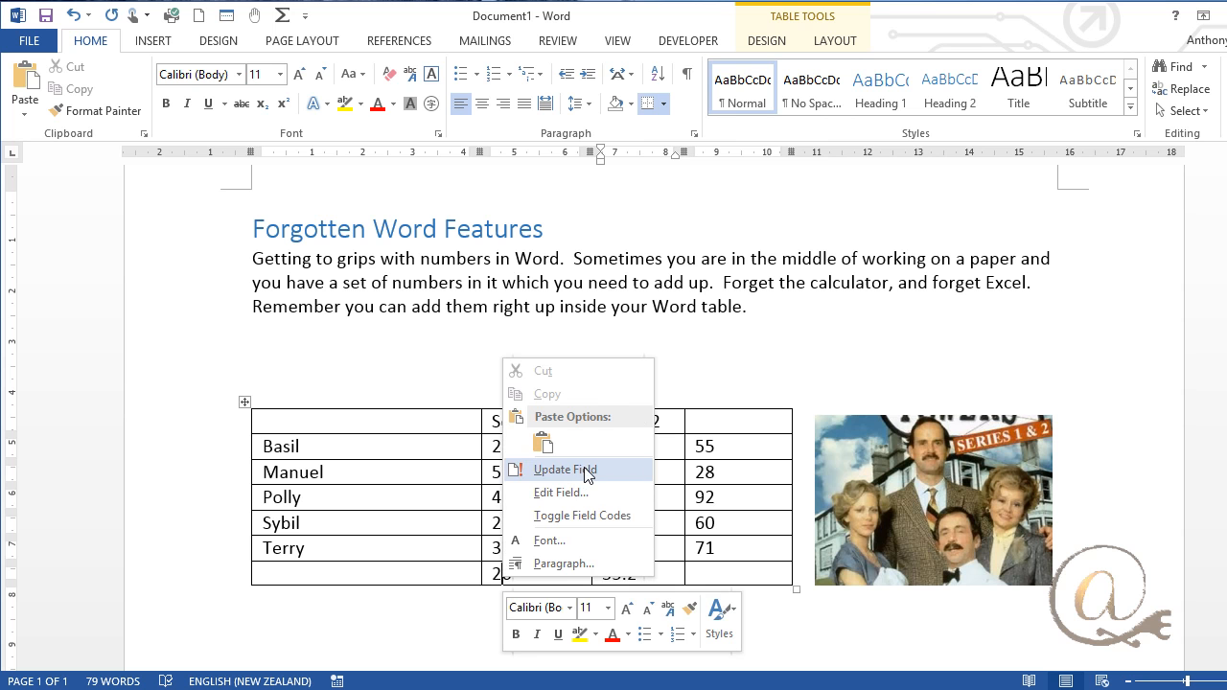
click(560, 493)
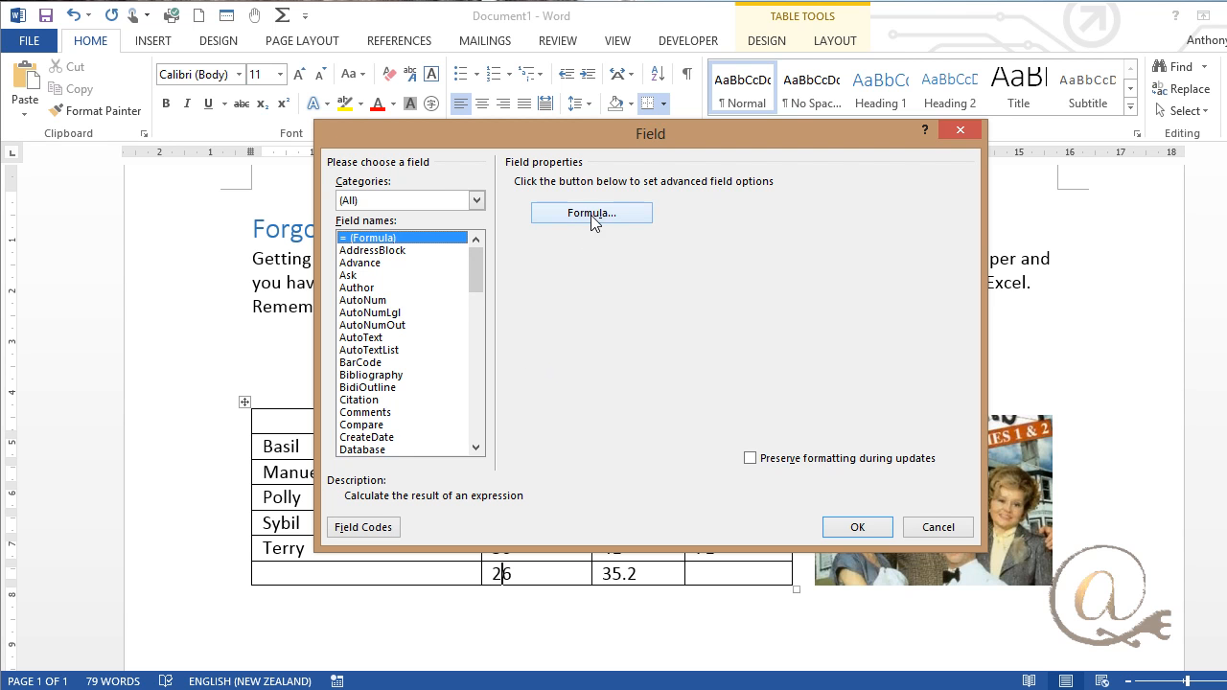
Reconfirm the Score 1 field's =average(ABOVE) formula, keeping the value 26
click(591, 212)
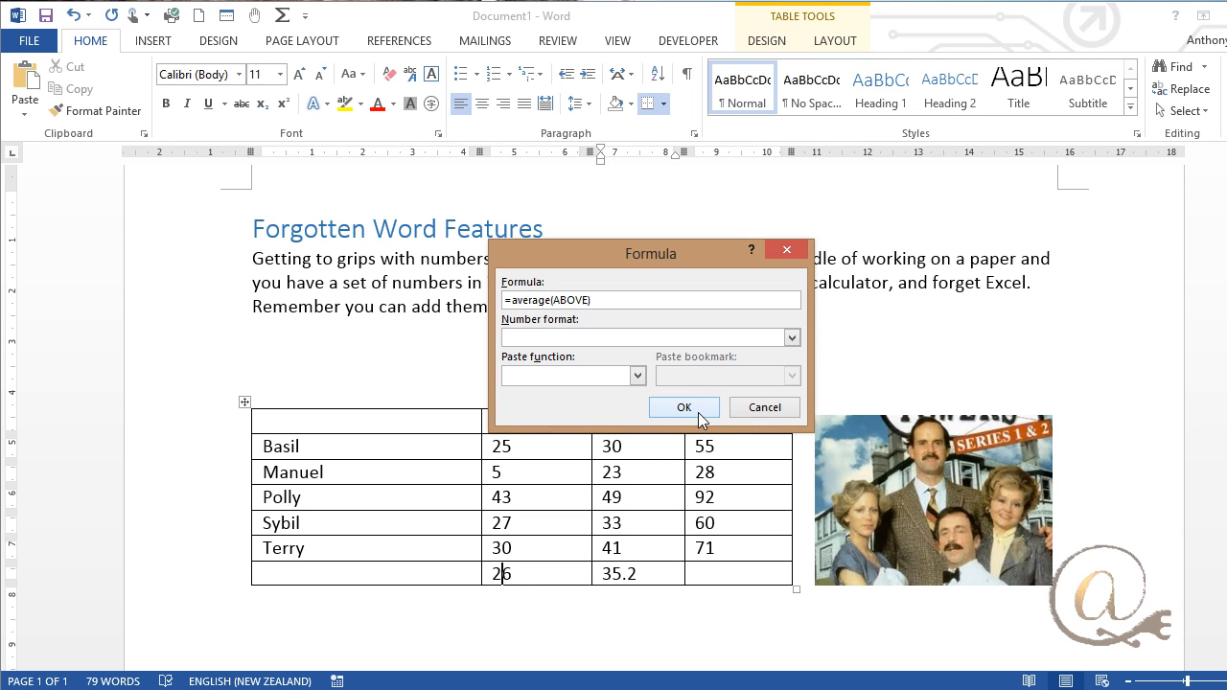
click(684, 407)
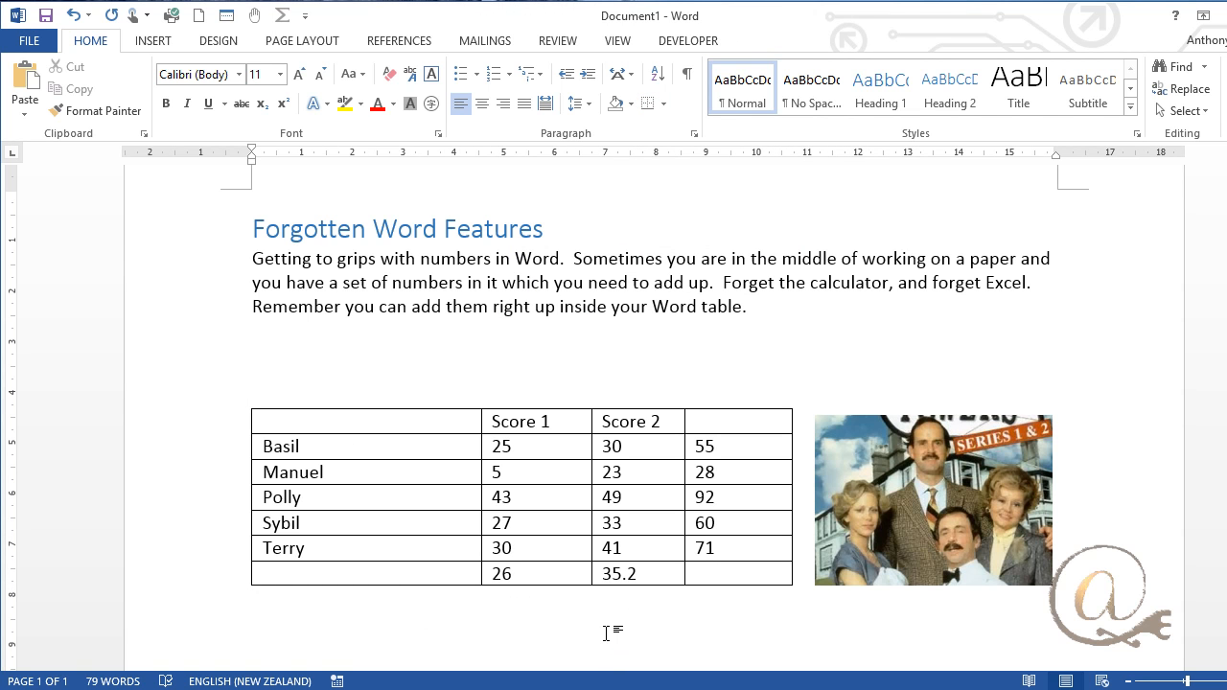
mouse_move(614, 619)
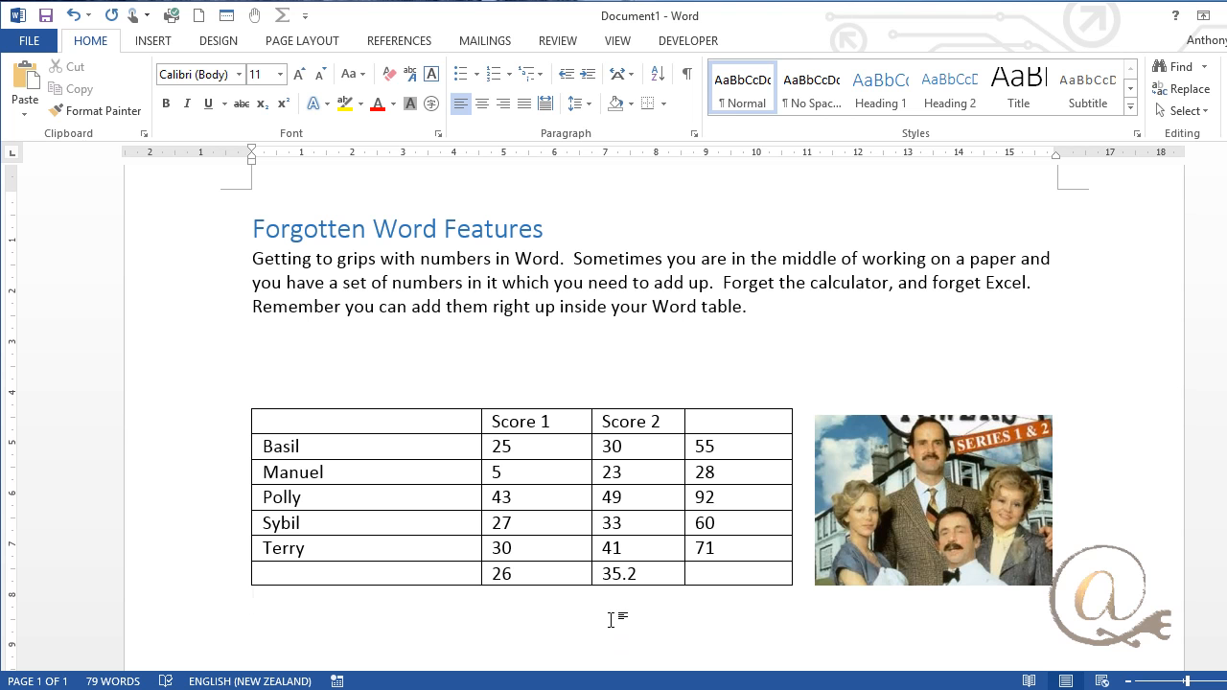